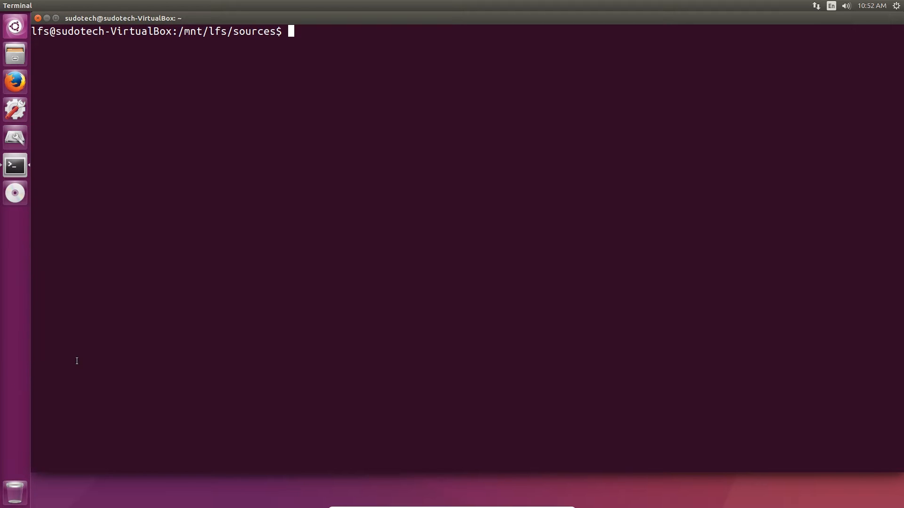
{"action": "mouse_move", "coordinate": [169, 340]}
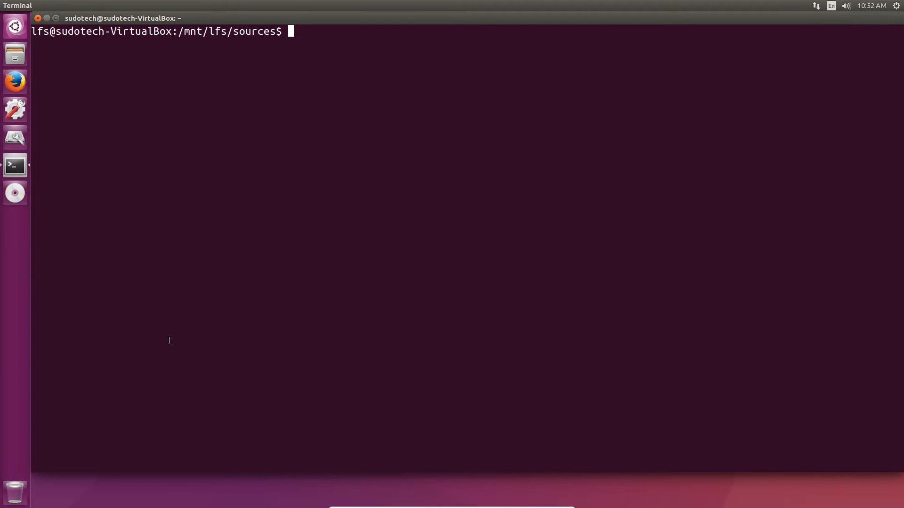
{"action": "mouse_move", "coordinate": [282, 327]}
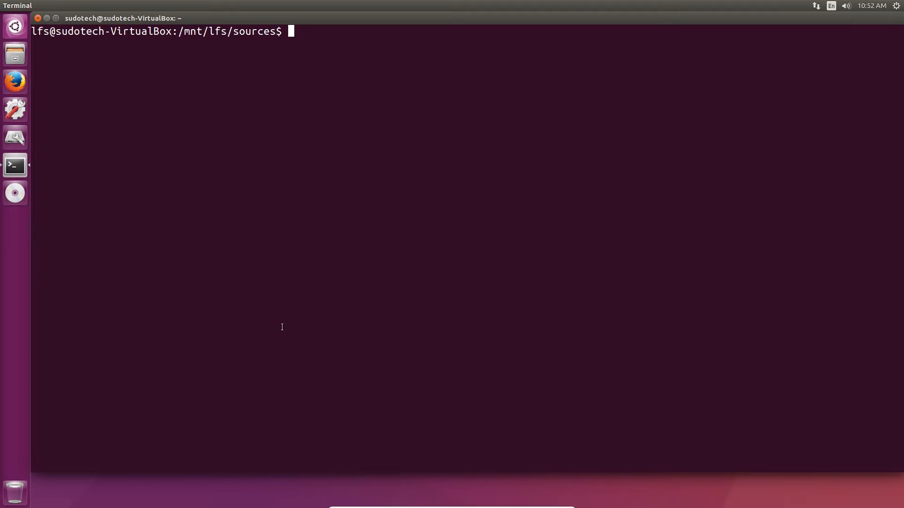
{"action": "mouse_move", "coordinate": [369, 308]}
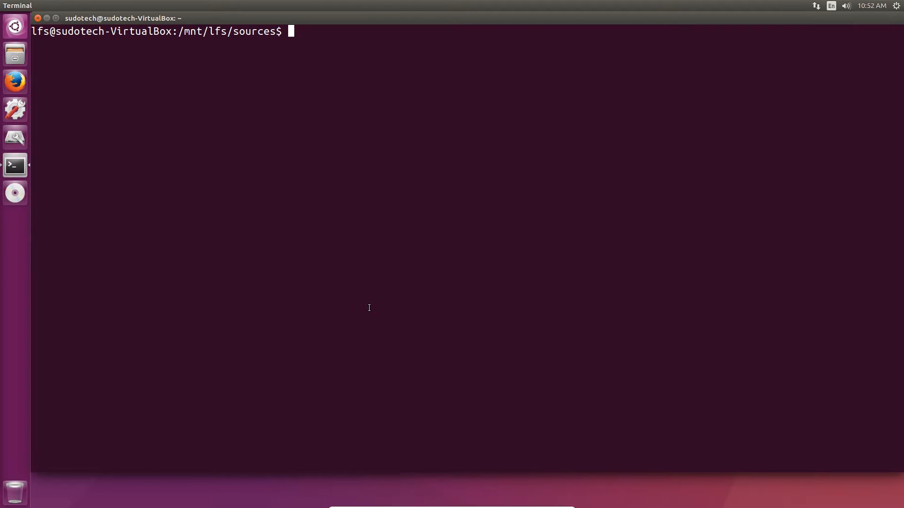
{"action": "mouse_move", "coordinate": [413, 296]}
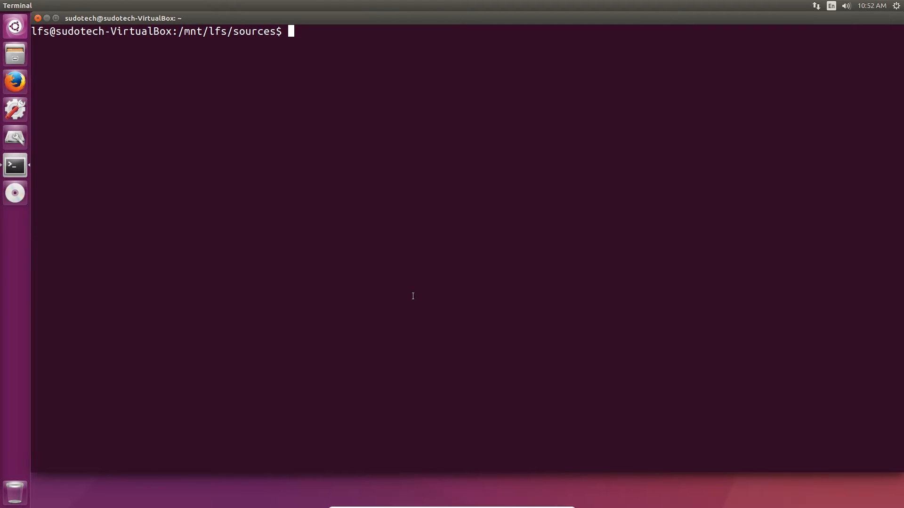
{"action": "mouse_move", "coordinate": [418, 295]}
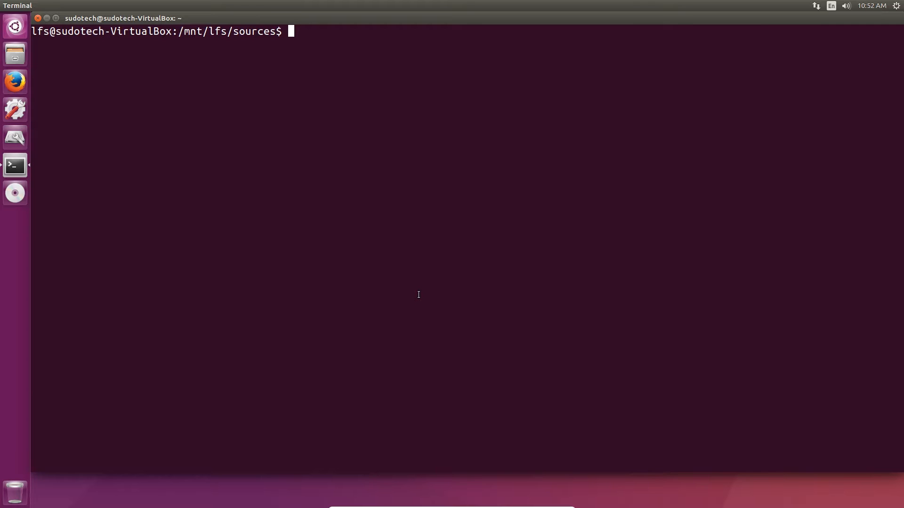
- Extract gzip-1.8.tar.xz and enter the gzip-1.8 source folder
{"action": "type", "text": "tar -"}
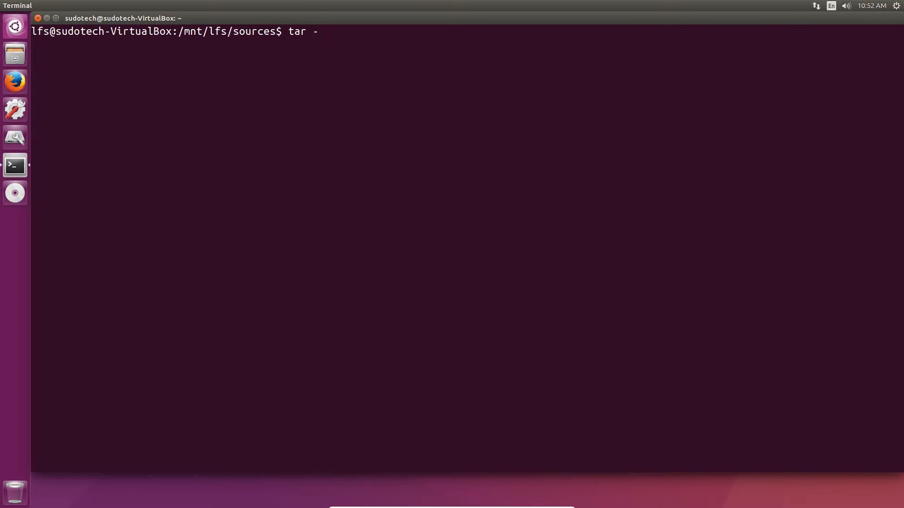
{"action": "type", "text": "xvf g"}
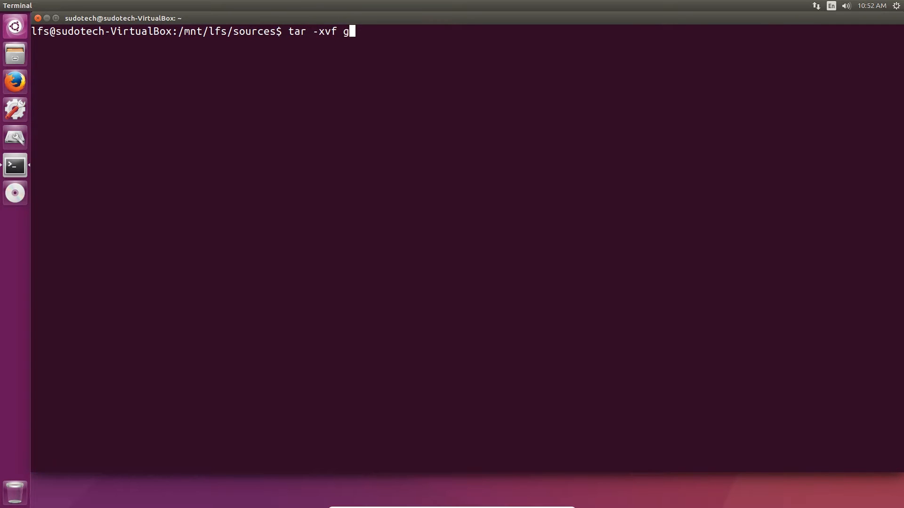
{"action": "key", "text": "Return"}
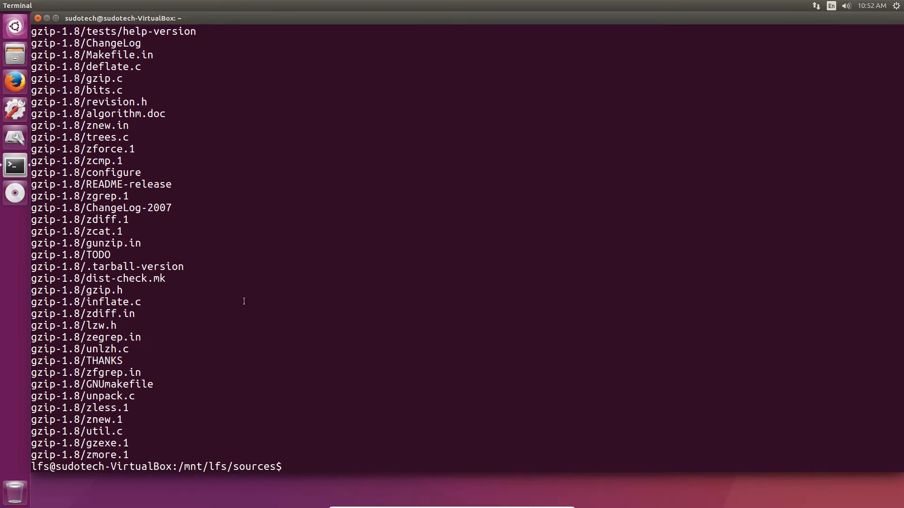
{"action": "type", "text": "cd gzip-1.8"}
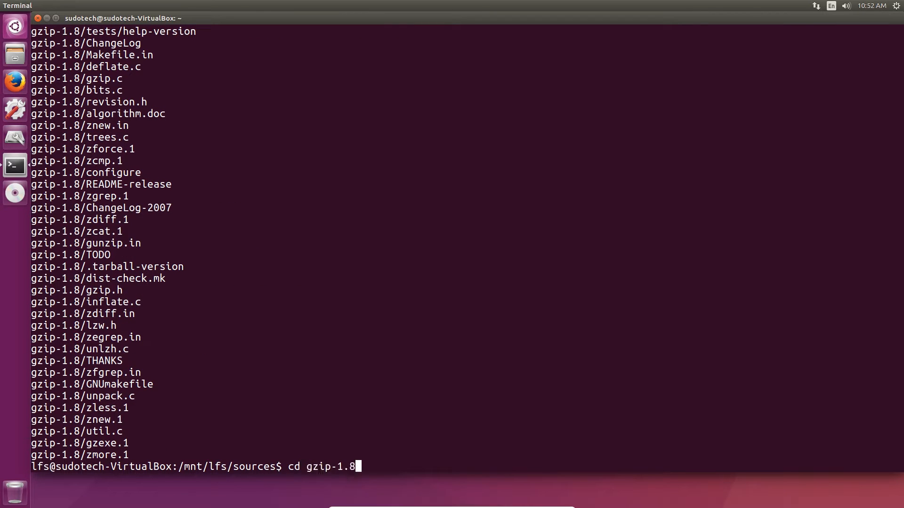
{"action": "key", "text": "Return"}
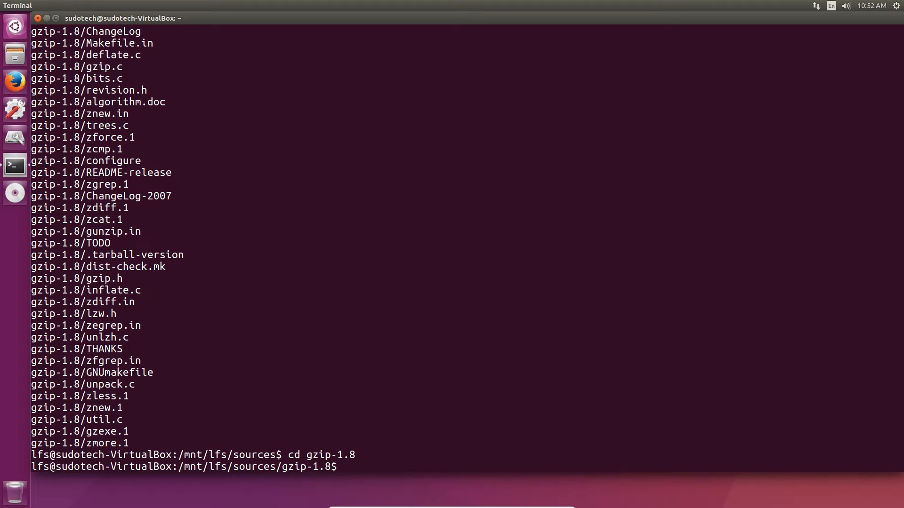
- Configure gzip with --prefix=/tools, compile with make -j4, and run make check
{"action": "right_click", "coordinate": [169, 363]}
{"action": "type", "text": "make -j4"}
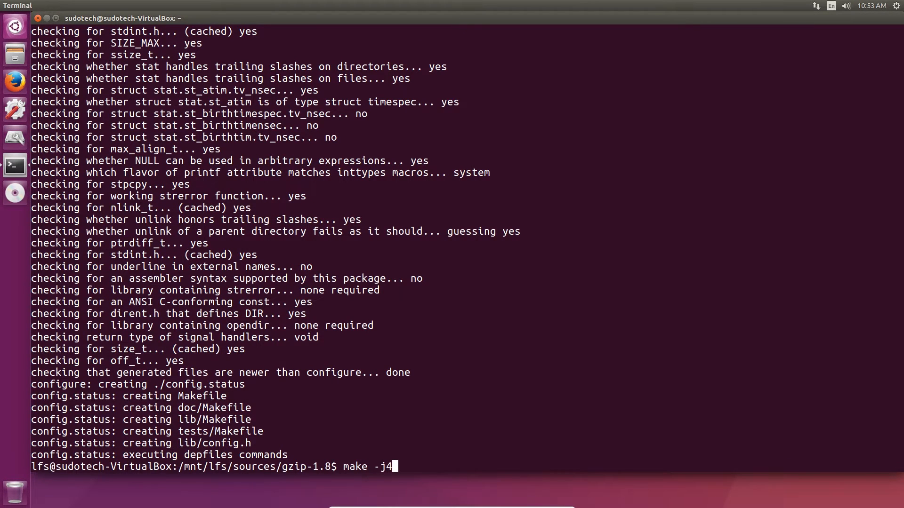
{"action": "key", "text": "Return"}
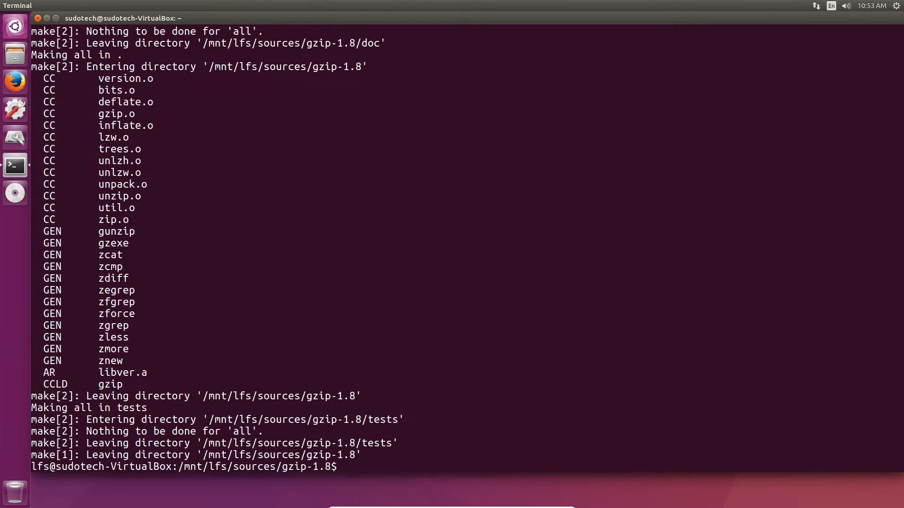
{"action": "type", "text": "make che"}
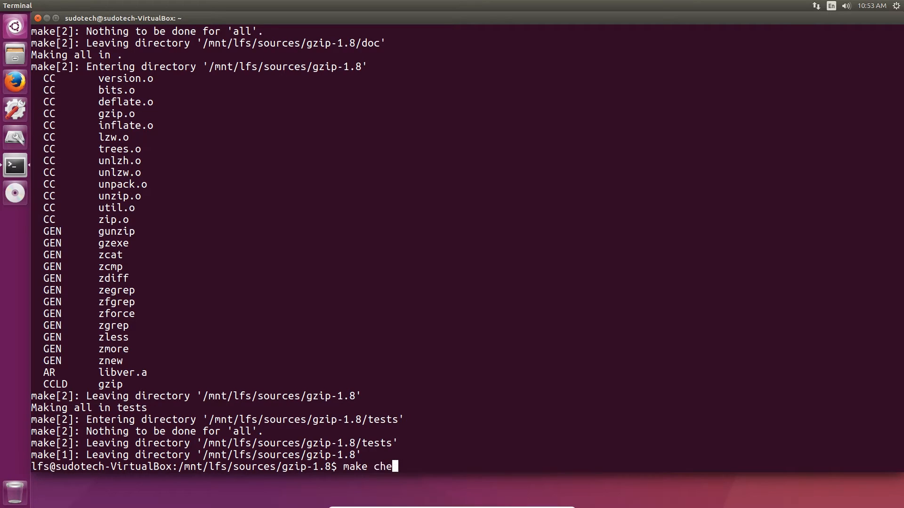
{"action": "key", "text": "Return"}
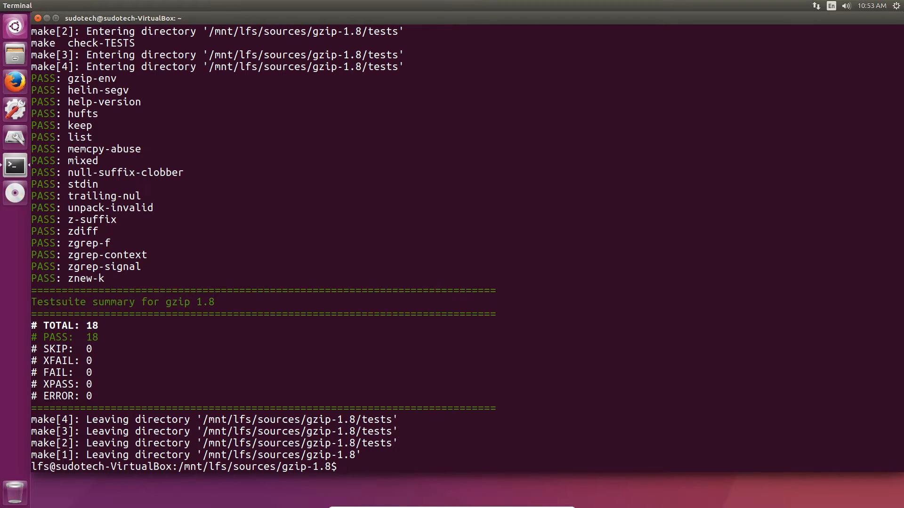
- Install gzip into /tools and delete the gzip-1.8 source folder
{"action": "type", "text": "make install"}
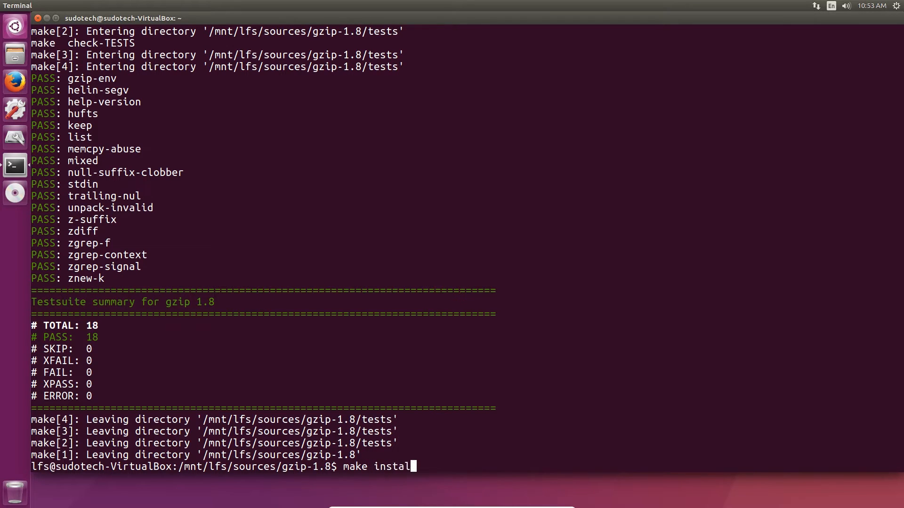
{"action": "key", "text": "Return"}
{"action": "type", "text": "rm"}
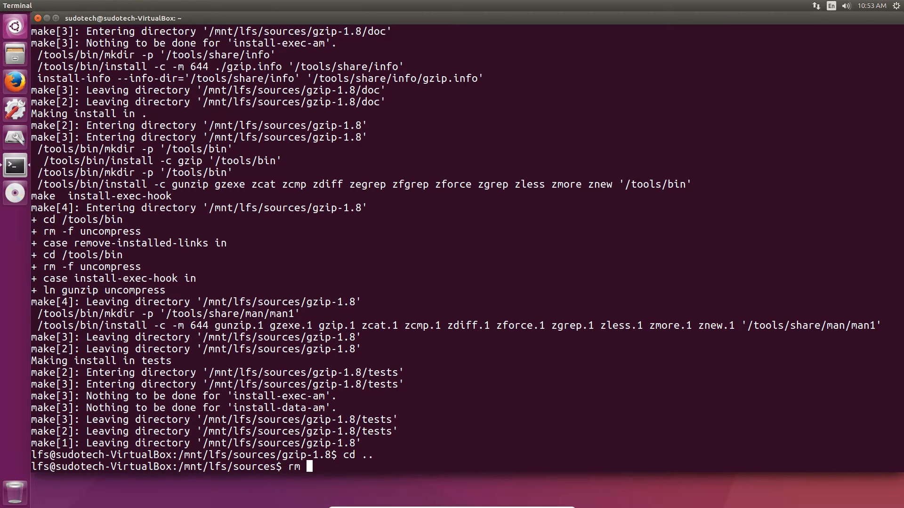
{"action": "type", "text": "-rf"}
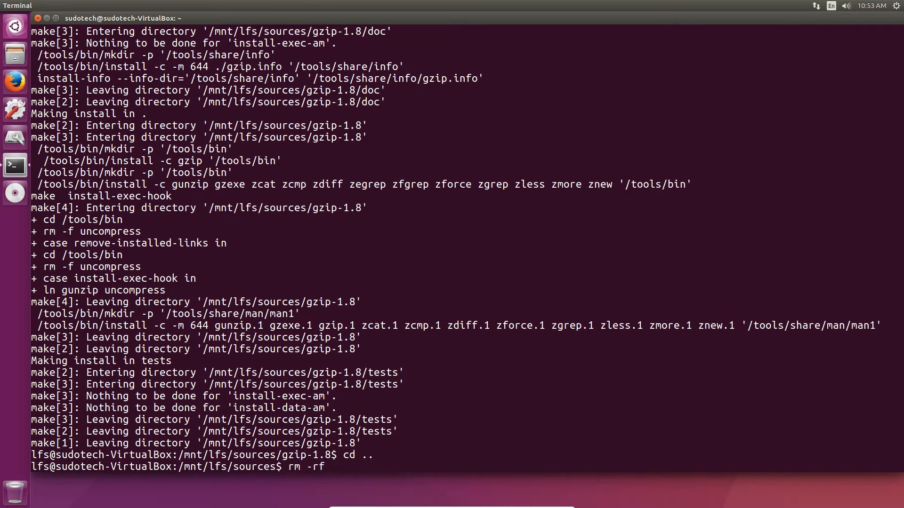
{"action": "key", "text": "Return"}
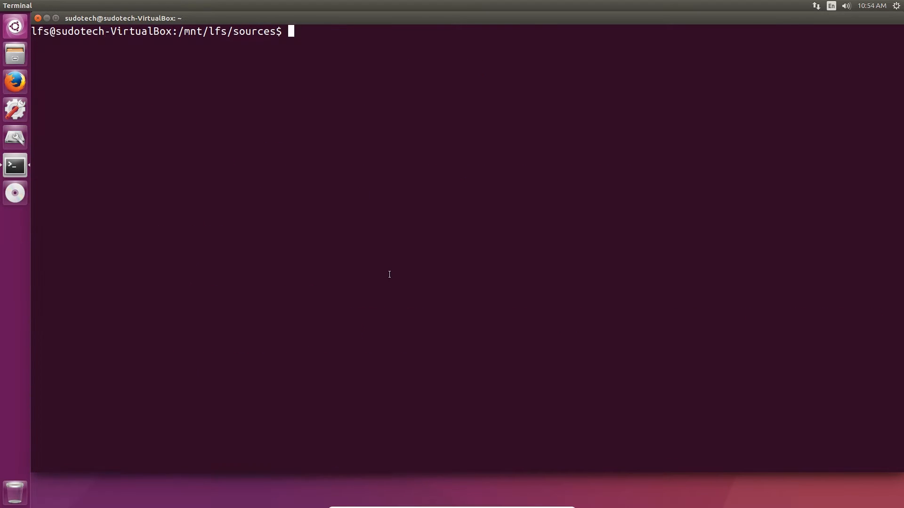
- Enter m4-1.4.17 and run make check, which reports 1 failure among 163 tests
{"action": "type", "text": "cd m"}
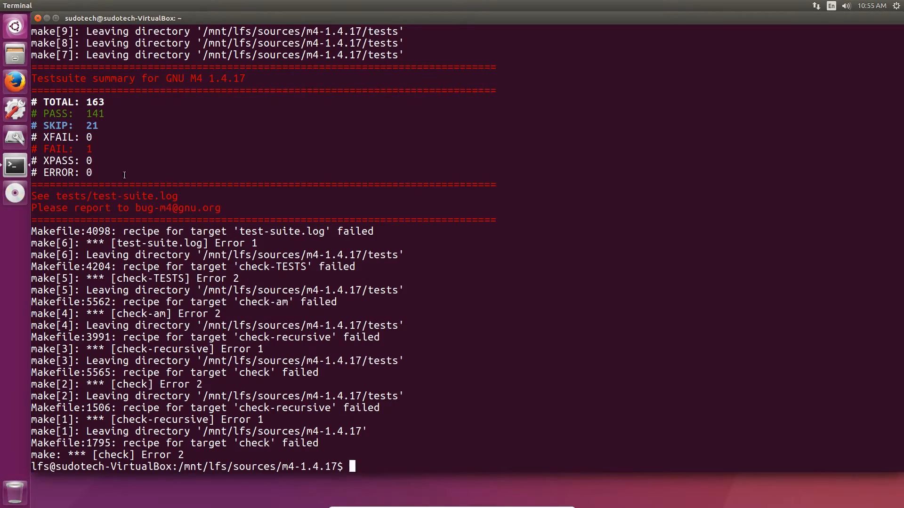
{"action": "key", "text": "Return"}
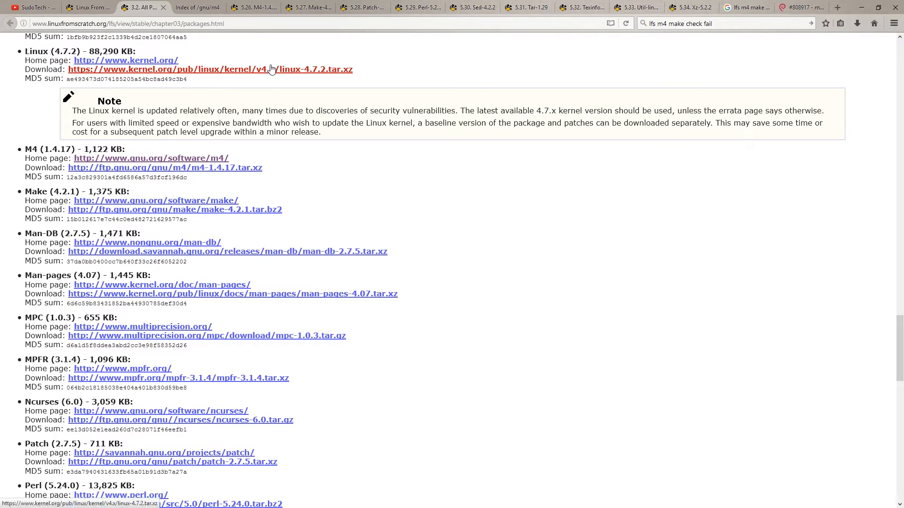
- Open the ftp.gnu.org/gnu/m4/ listing to locate the m4-1.4.18 tar.xz archives
{"action": "left_click", "coordinate": [165, 168]}
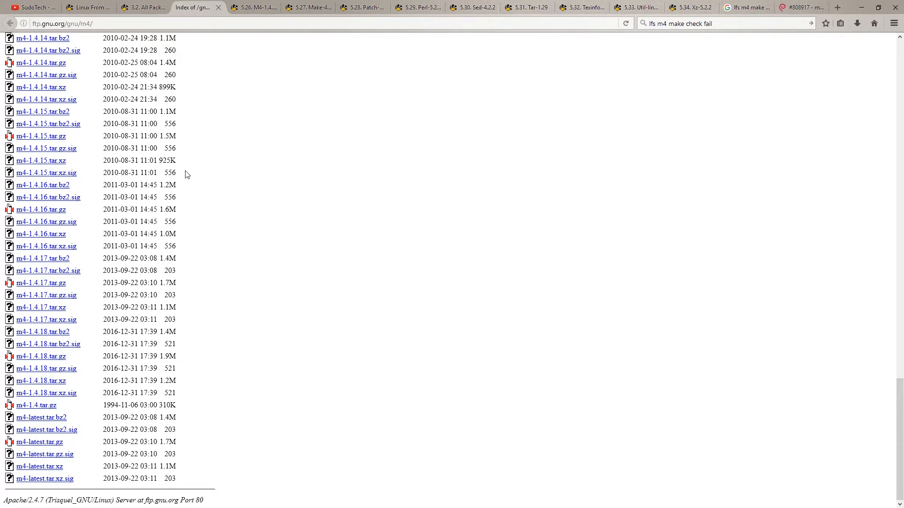
{"action": "scroll", "scroll_direction": "up", "scroll_amount": 3}
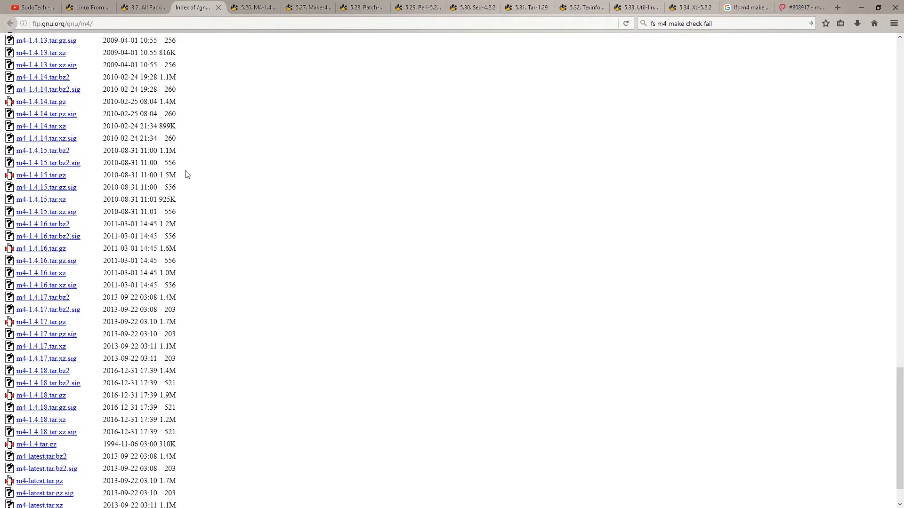
{"action": "left_click", "coordinate": [143, 7]}
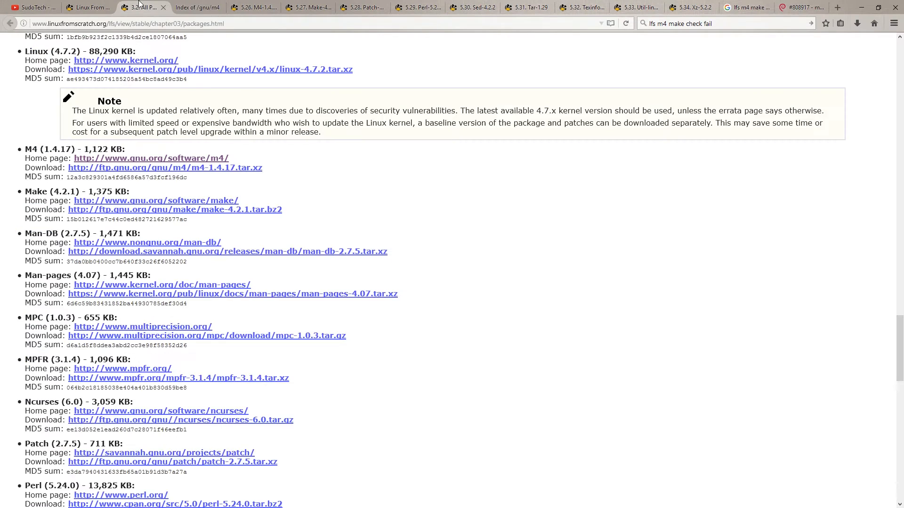
{"action": "mouse_move", "coordinate": [199, 172]}
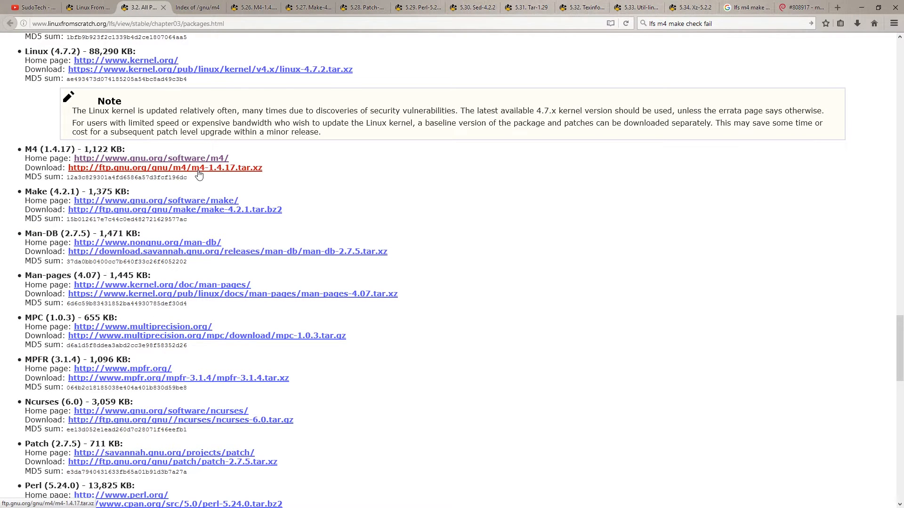
{"action": "mouse_move", "coordinate": [213, 38]}
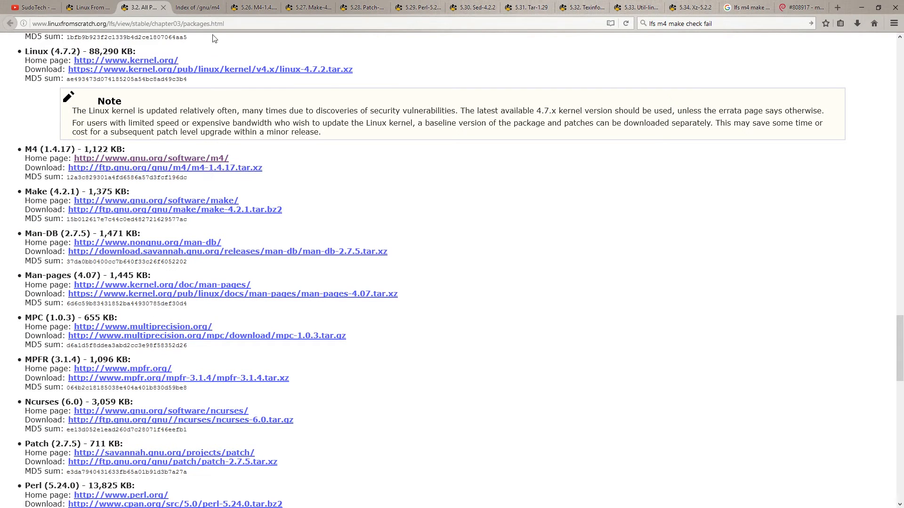
{"action": "left_click", "coordinate": [164, 167]}
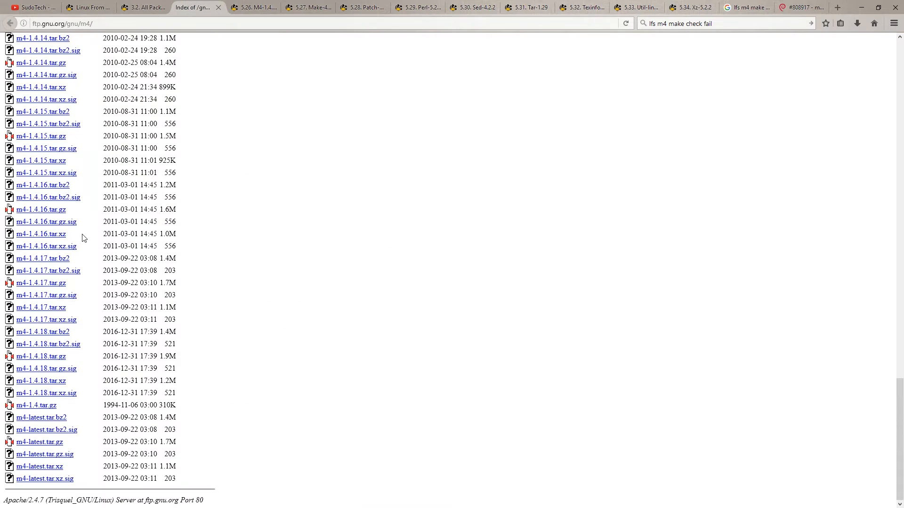
{"action": "mouse_move", "coordinate": [58, 315]}
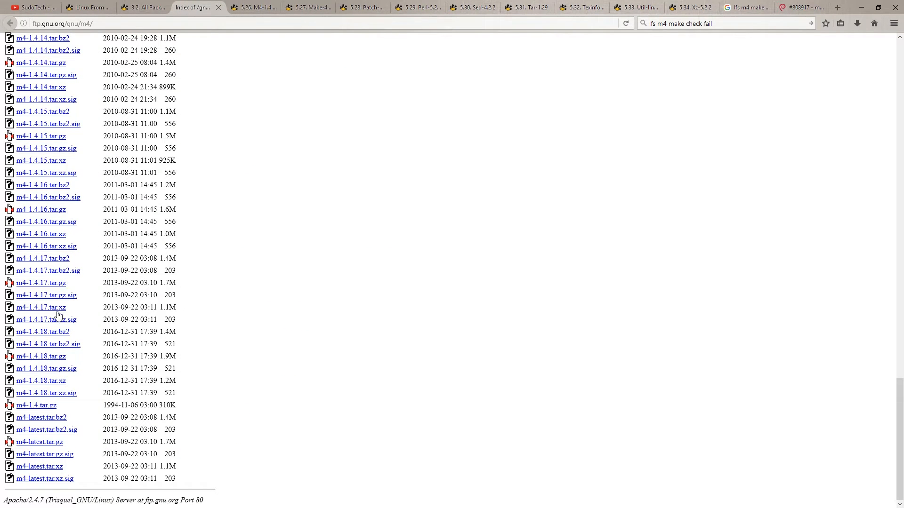
{"action": "mouse_move", "coordinate": [57, 319]}
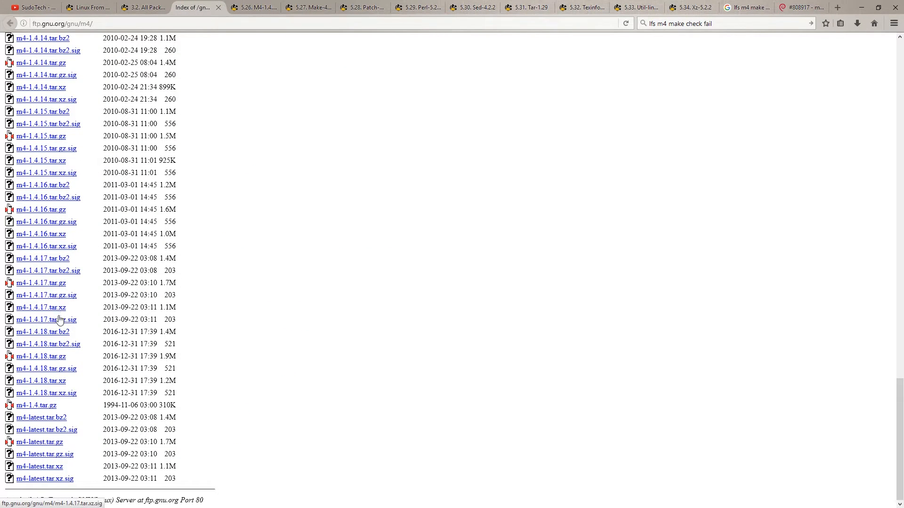
{"action": "mouse_move", "coordinate": [56, 388]}
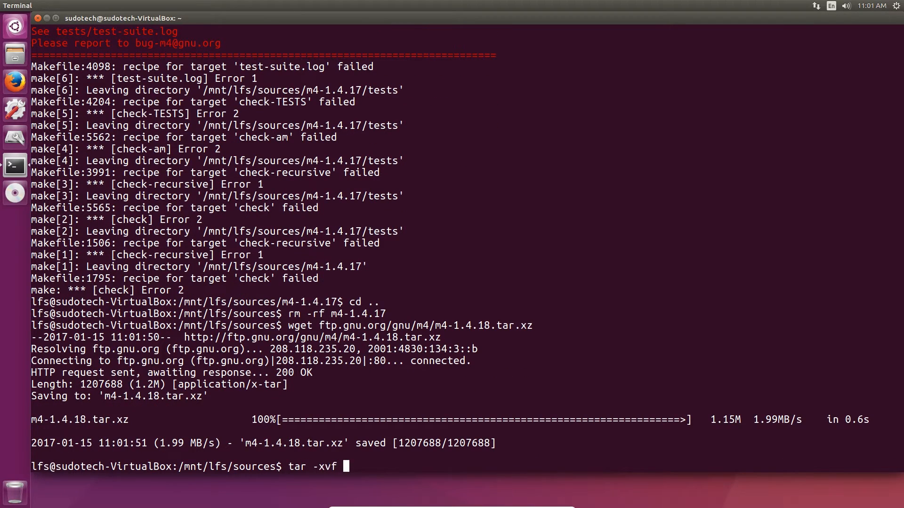
- Remove m4-1.4.17 and download m4-1.4.18.tar.xz with wget
{"action": "type", "text": "m4-1.4.1"}
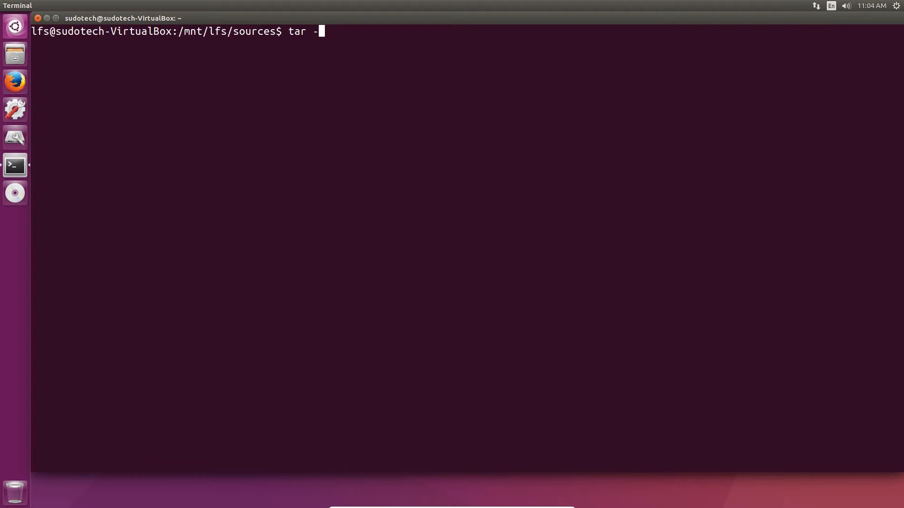
- Extract make-4.2.1.tar.bz2, configure with --prefix=/tools, build, and run make check
{"action": "type", "text": "xvf make"}
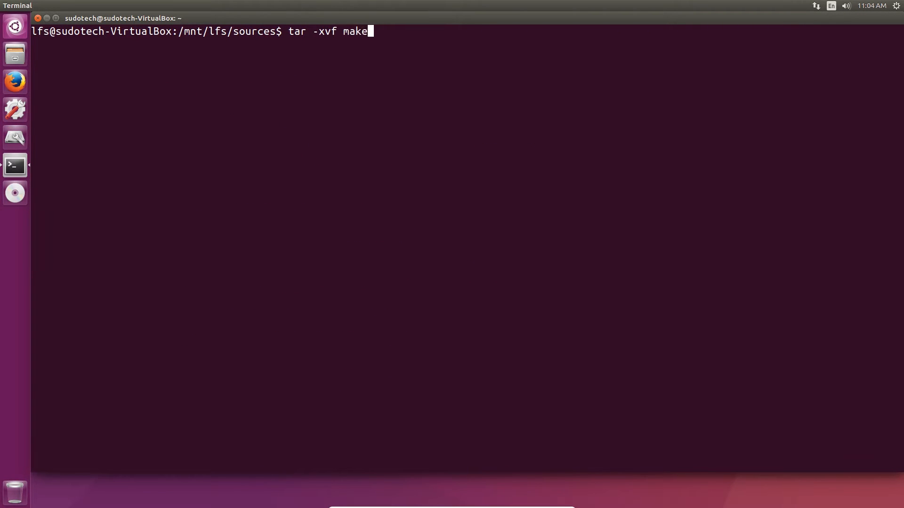
{"action": "key", "text": "Return"}
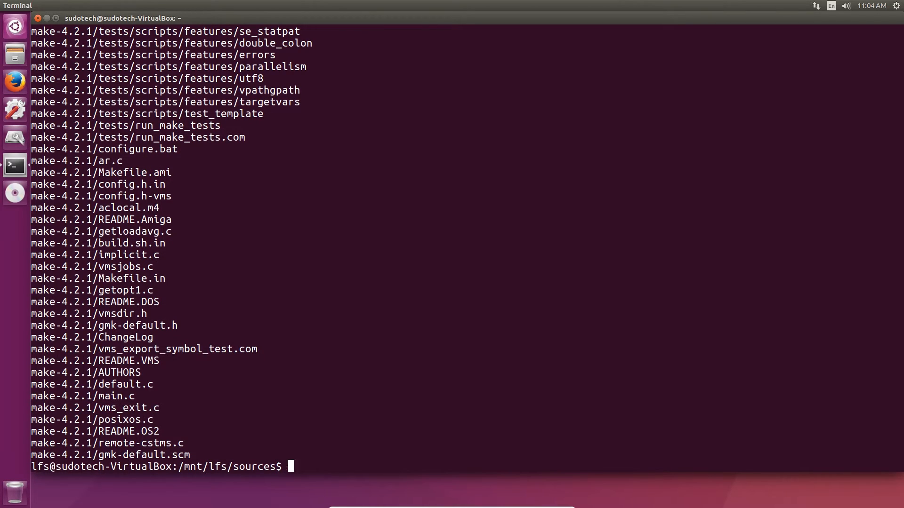
{"action": "key", "text": "Return"}
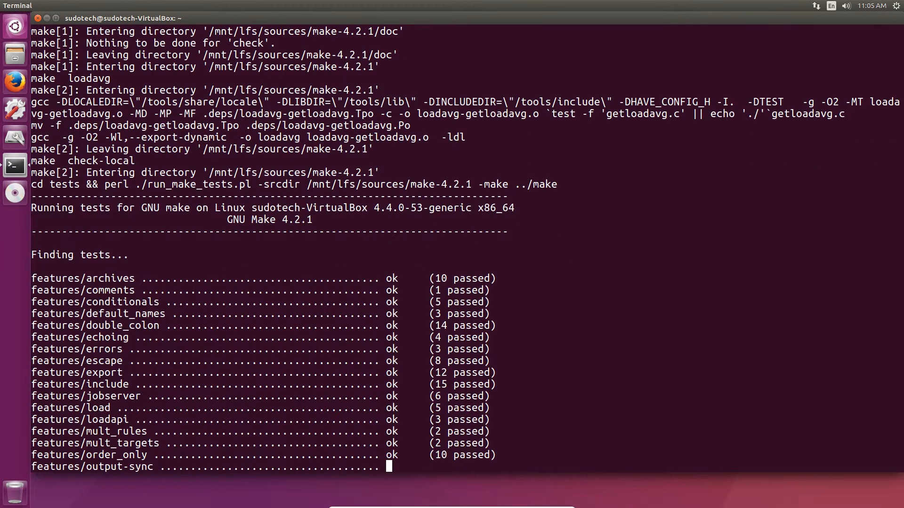
{"action": "scroll", "scroll_direction": "down", "scroll_amount": 3}
{"action": "type", "text": "tar -xvf"}
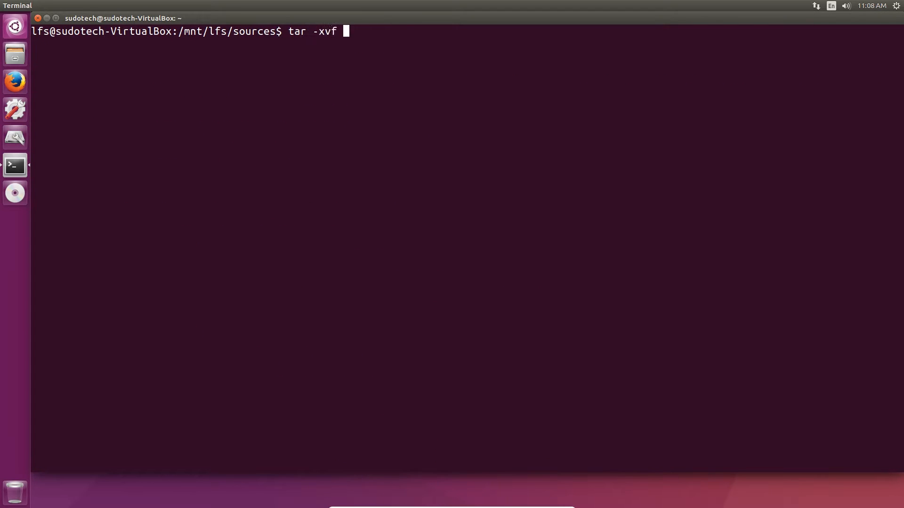
- Extract patch-2.7.5.tar.xz, enter it, and paste its configure commands
{"action": "key", "text": "Return"}
{"action": "type", "text": "cd patch-2.7.5"}
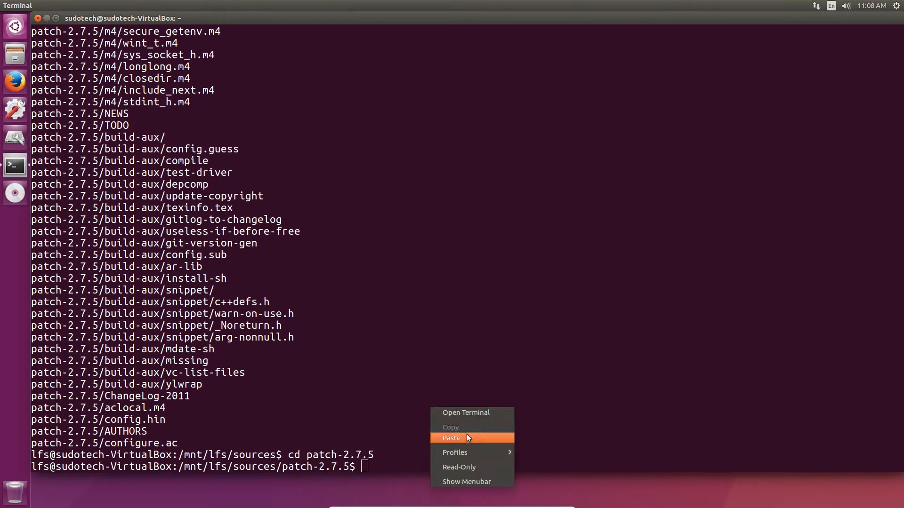
{"action": "left_click", "coordinate": [451, 438]}
{"action": "type", "text": "tar -"}
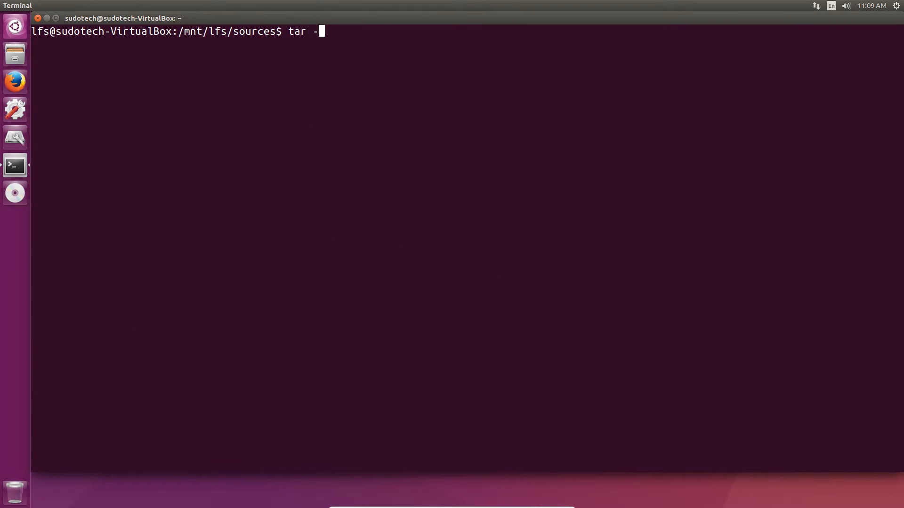
- Extract perl-5.24.0, enter its folder, and paste the Configure command
{"action": "type", "text": "xvf per"}
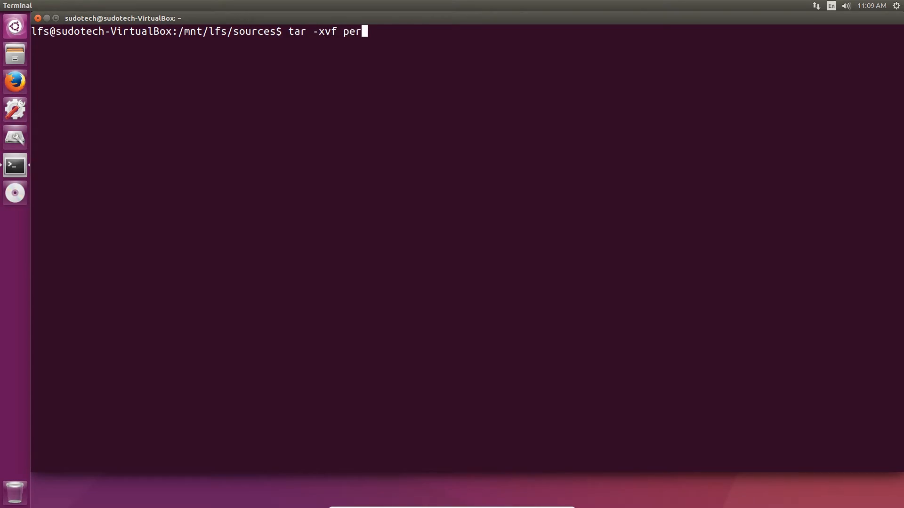
{"action": "key", "text": "Return"}
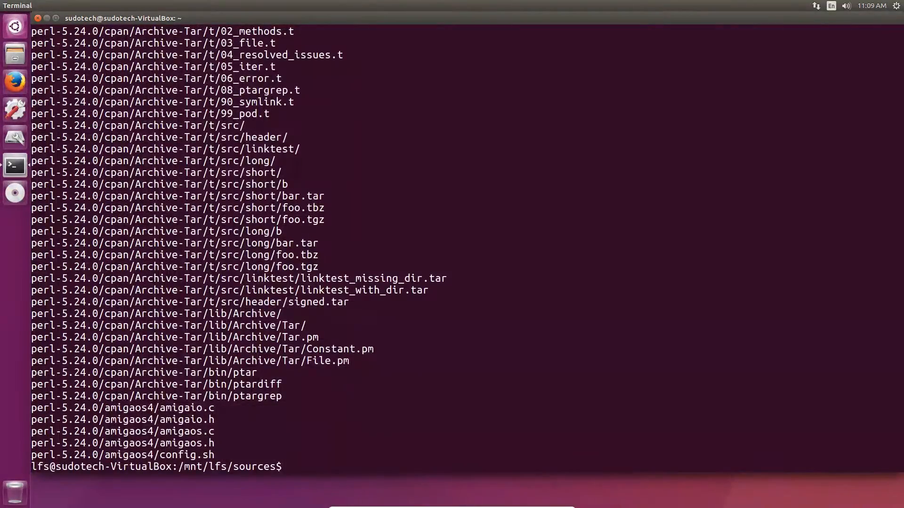
{"action": "type", "text": "cd perl"}
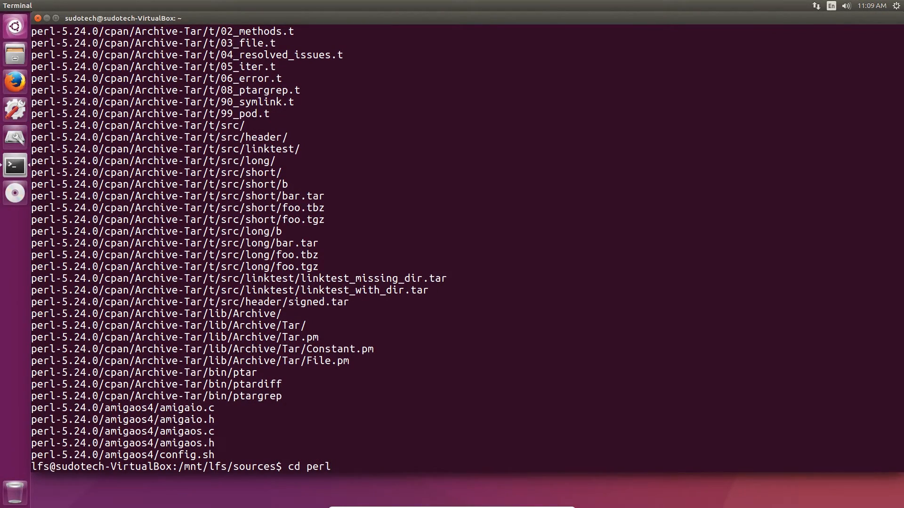
{"action": "right_click", "coordinate": [449, 301]}
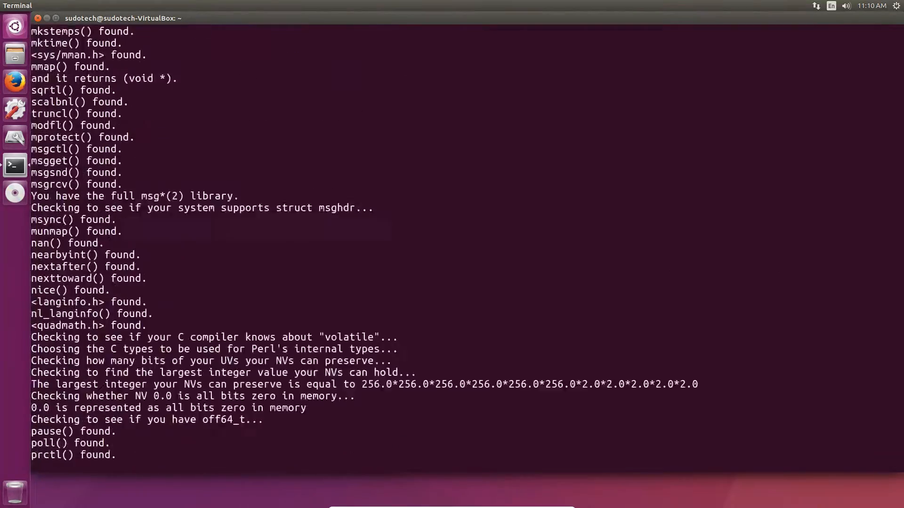
- Compile Perl with make and paste the commands copying its libraries into /tools/lib/perl5
{"action": "type", "text": "make"}
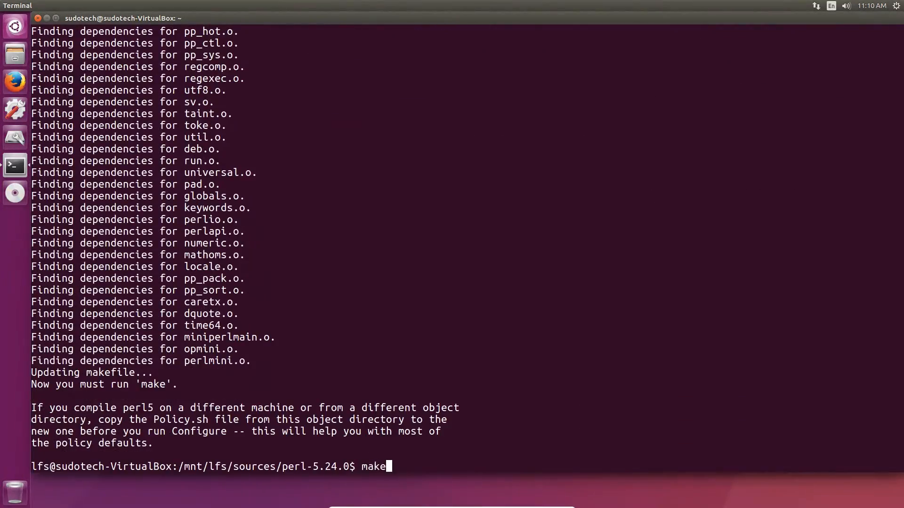
{"action": "key", "text": "Return"}
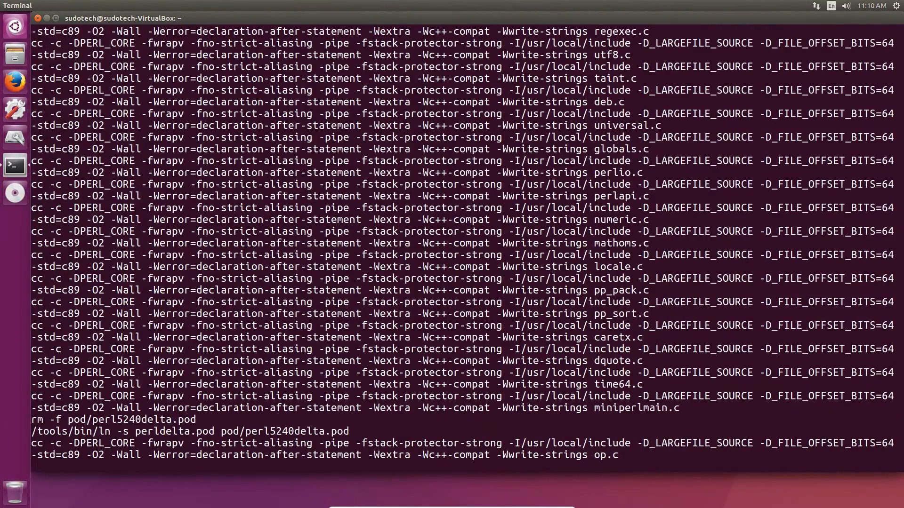
{"action": "scroll", "scroll_direction": "down", "scroll_amount": 3}
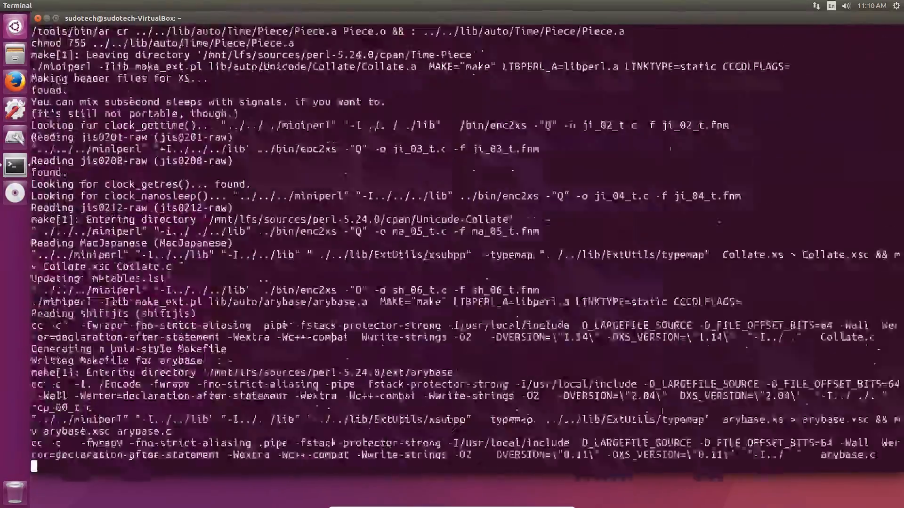
{"action": "right_click", "coordinate": [455, 471]}
{"action": "type", "text": "rm -rf perl-5.24.0"}
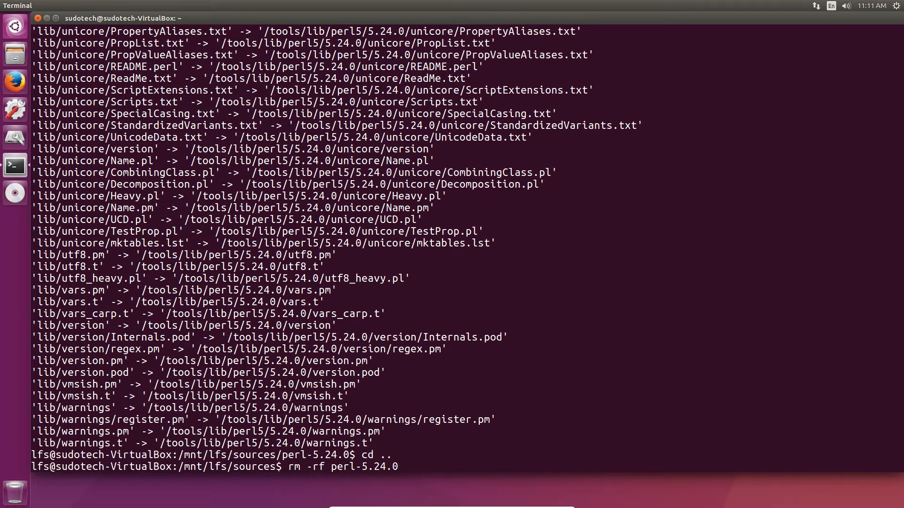
- Extract sed-4.2.2, compile it, pass all 66 tests, and make install into /tools
{"action": "type", "text": "tar -xvf s"}
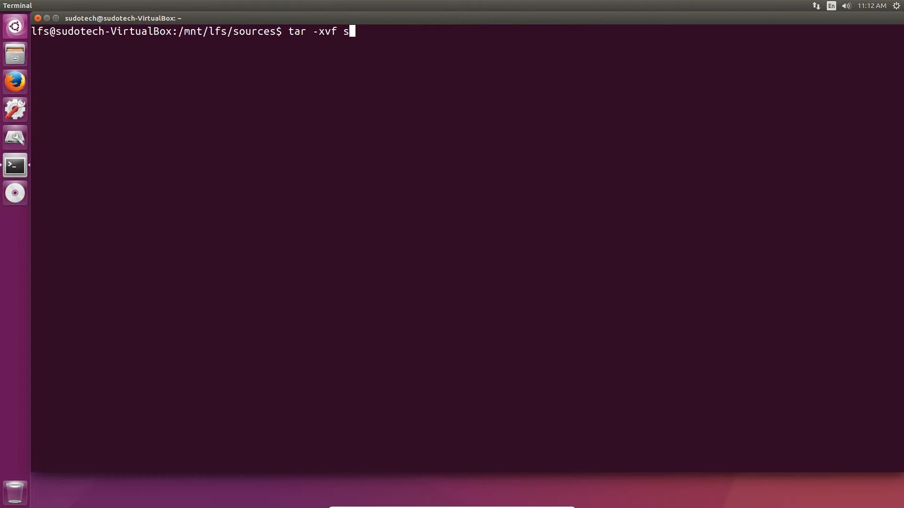
{"action": "key", "text": "Return"}
{"action": "type", "text": "ma"}
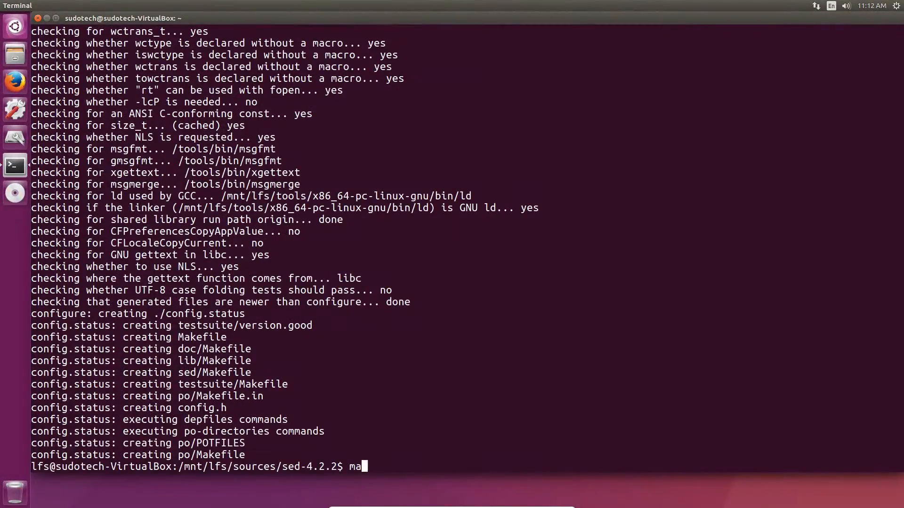
{"action": "type", "text": "ke"}
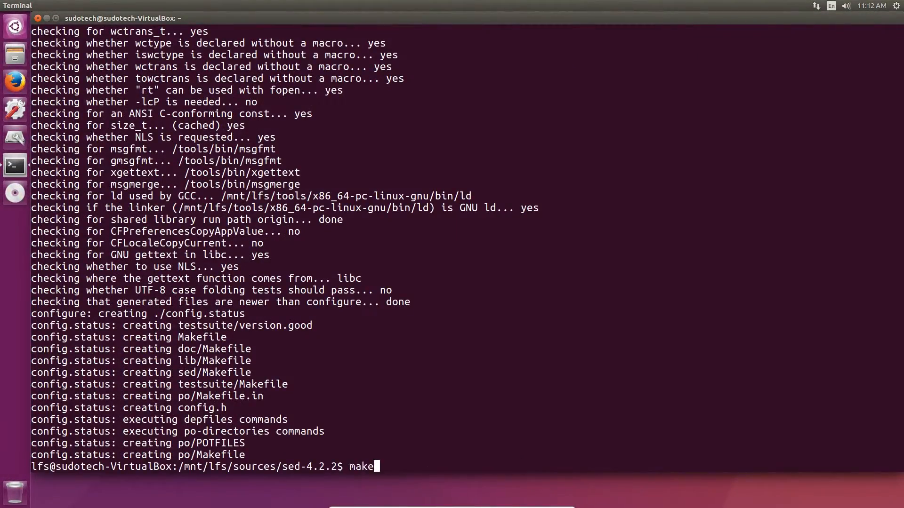
{"action": "key", "text": "Return"}
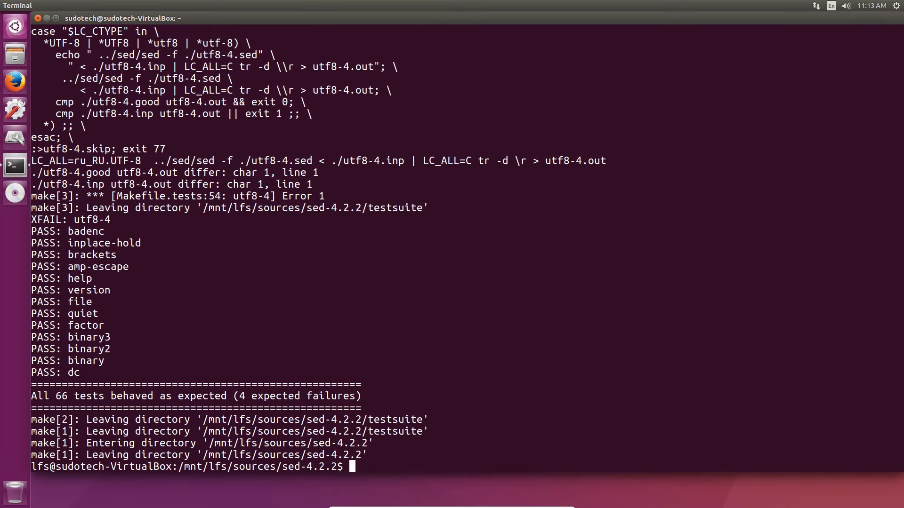
{"action": "type", "text": "make"}
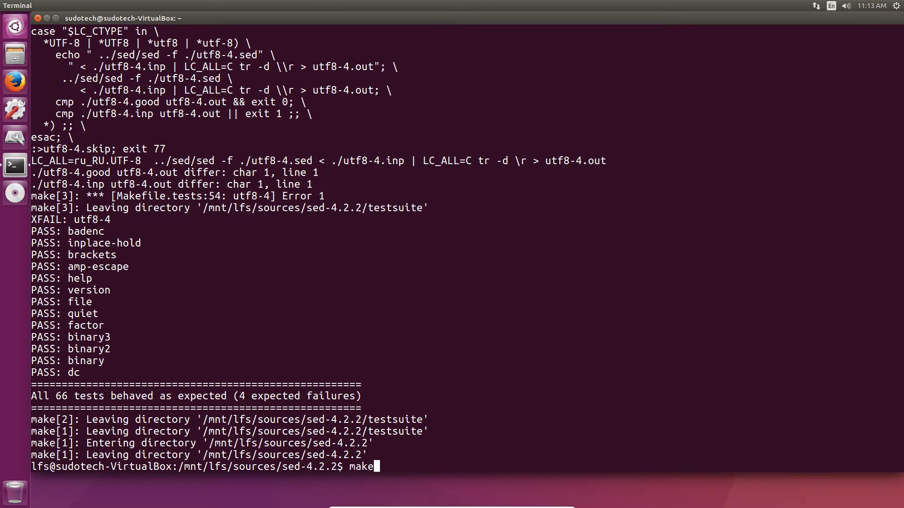
{"action": "type", "text": "instal"}
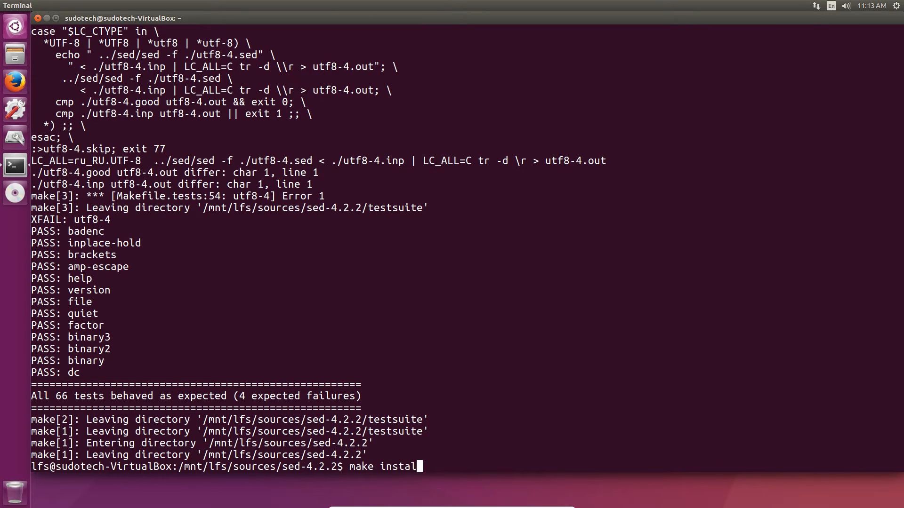
{"action": "key", "text": "Return"}
{"action": "type", "text": "tar -xvf tar"}
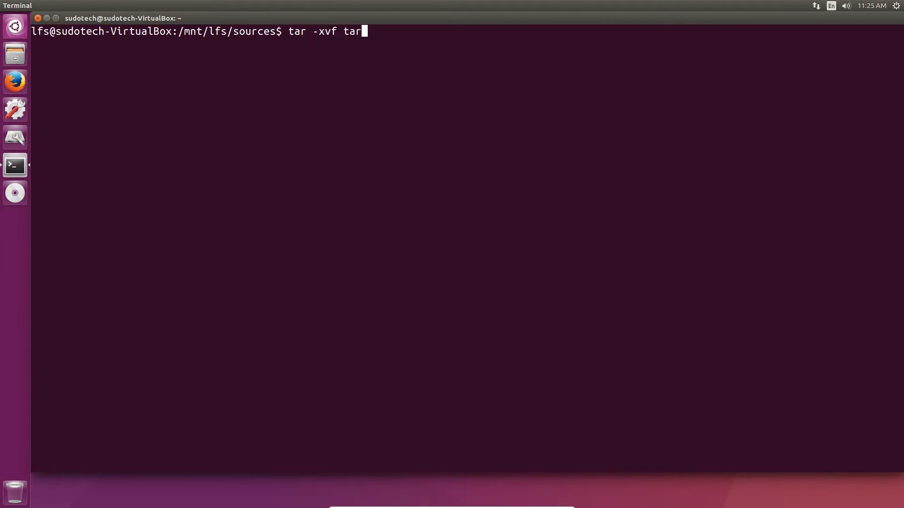
- Extract the tar and texinfo-6.1 archives and run ./configure --prefix=/tools for texinfo
{"action": "key", "text": "Return"}
{"action": "type", "text": "./configure --prefix=/tools"}
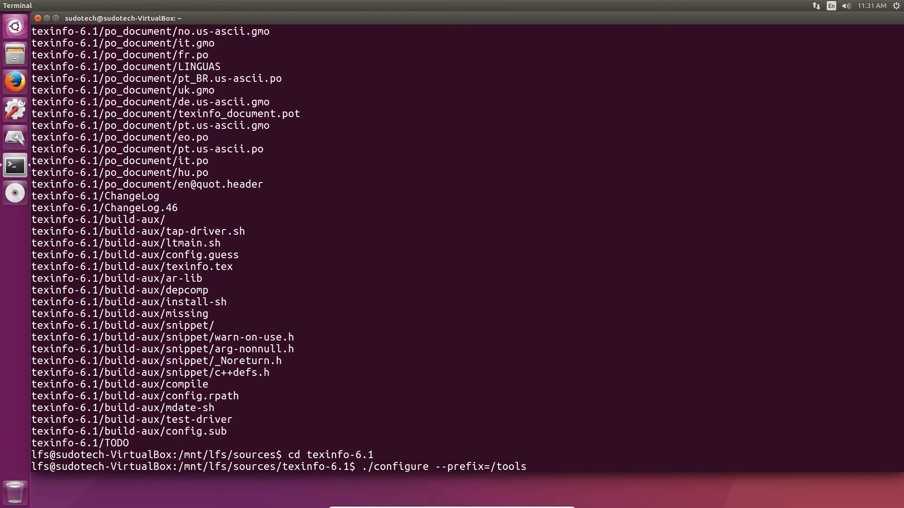
{"action": "key", "text": "Return"}
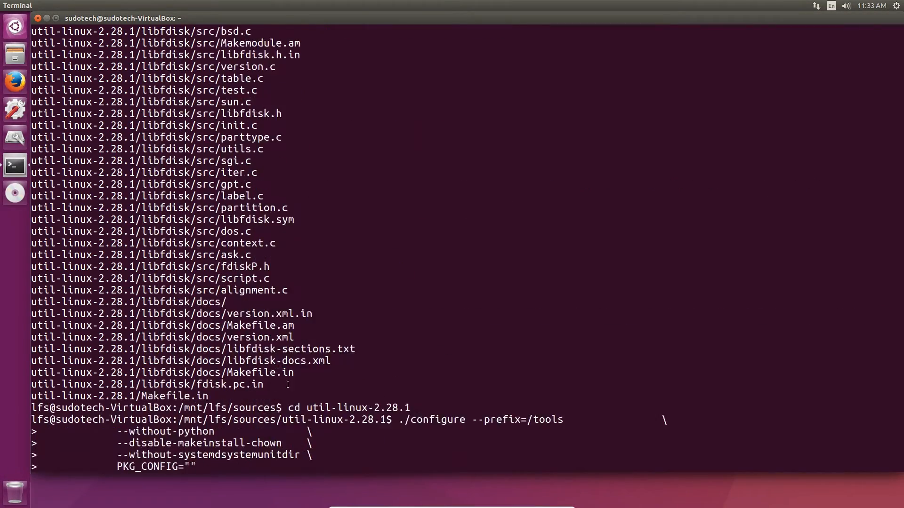
- Run make -j4 in util-linux-2.28.1 and scroll through the compile output
{"action": "key", "text": "Return"}
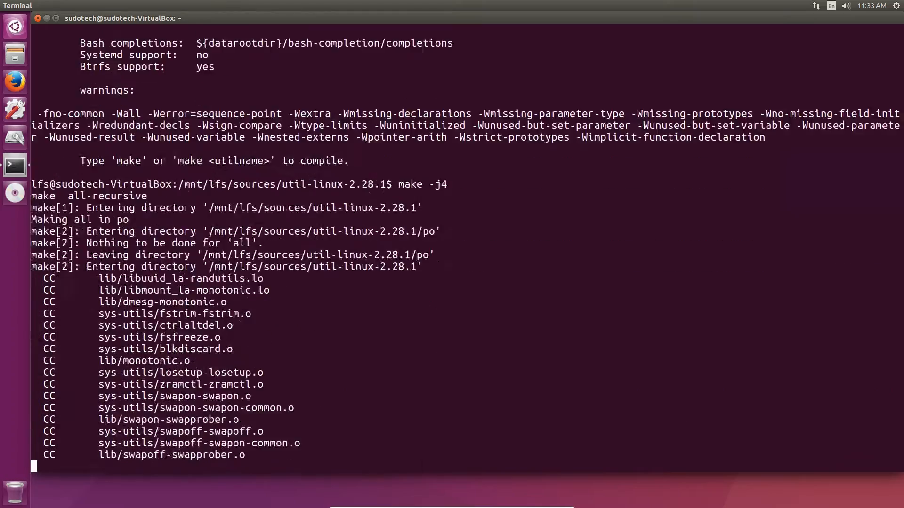
{"action": "scroll", "scroll_direction": "down", "scroll_amount": 3}
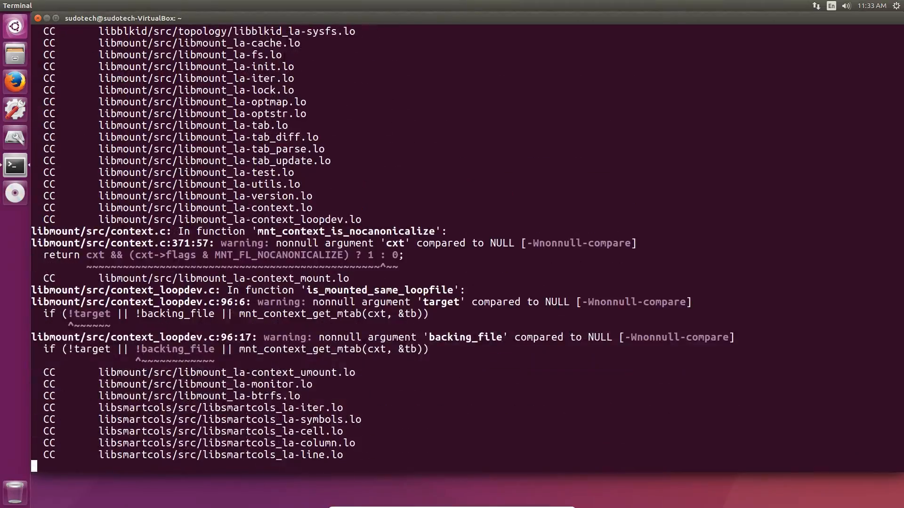
{"action": "scroll", "scroll_direction": "down", "scroll_amount": 3}
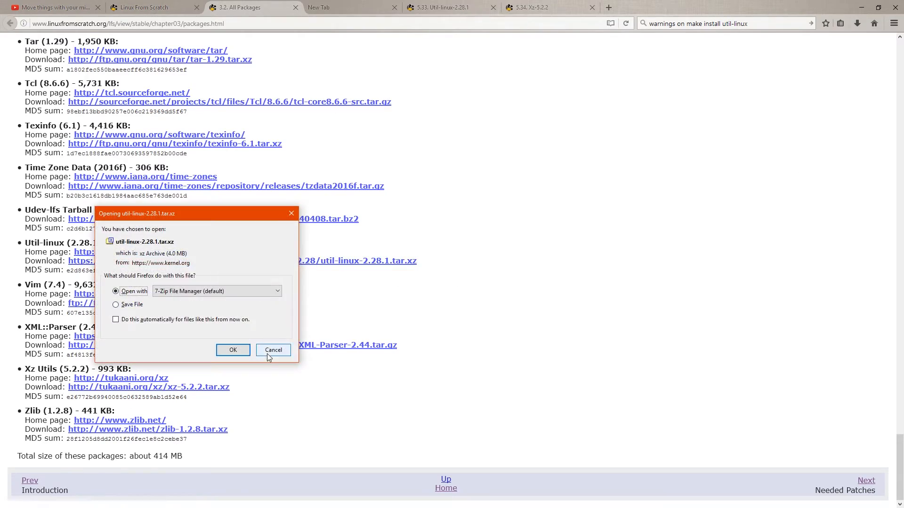
- Cancel the util-linux-2.28.1 download and open kernel.org's util-linux v2.29 folder
{"action": "left_click", "coordinate": [273, 350]}
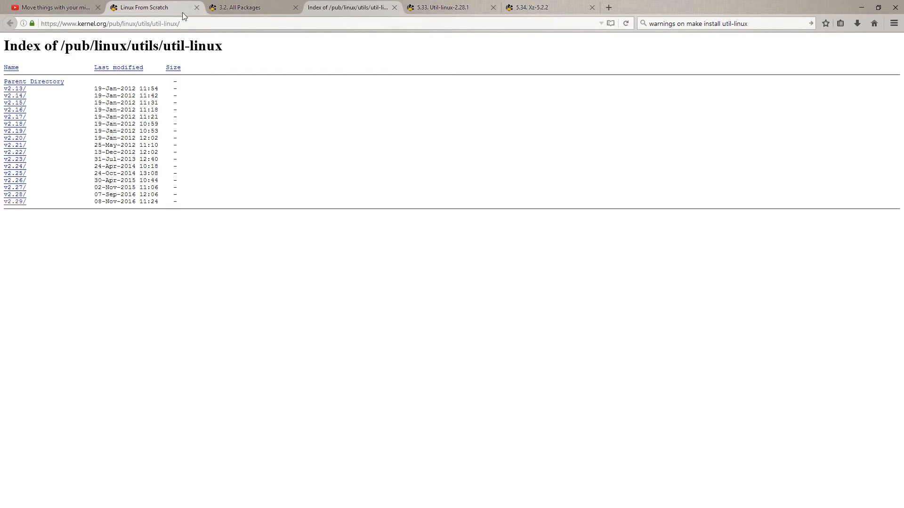
{"action": "left_click", "coordinate": [15, 194]}
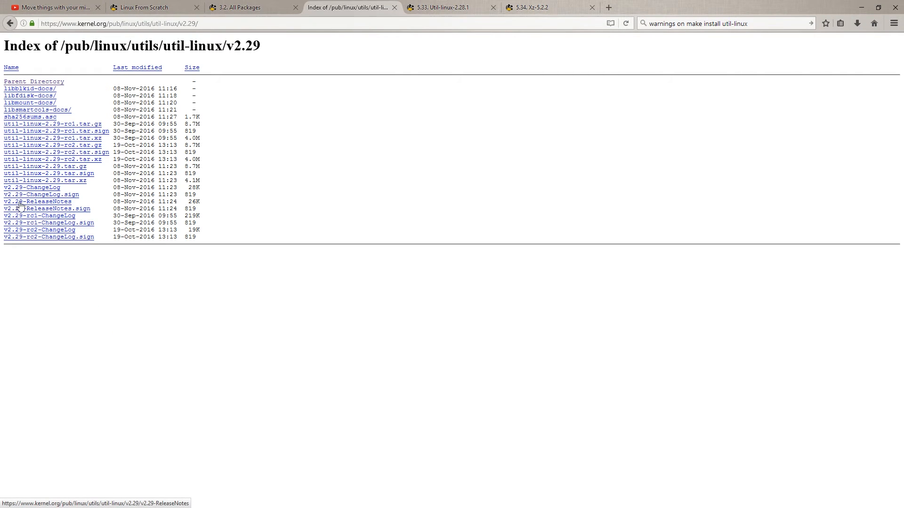
{"action": "mouse_move", "coordinate": [49, 194]}
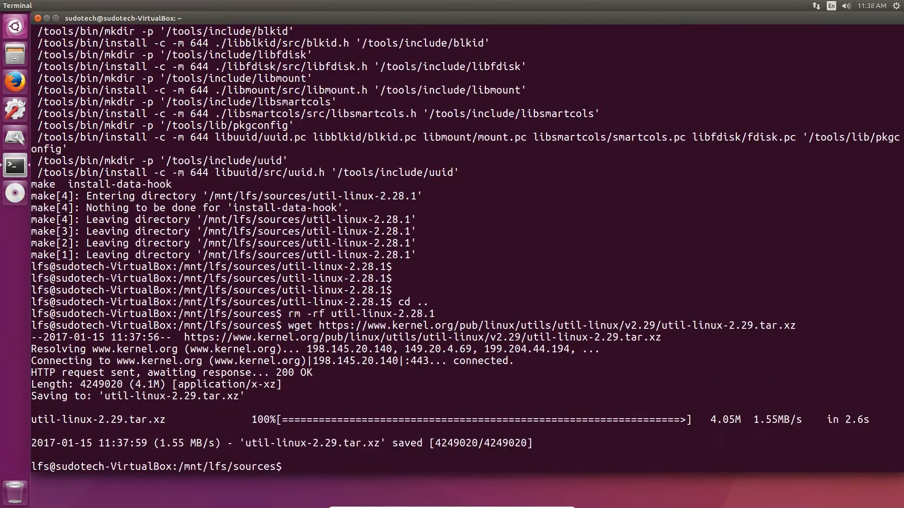
- Extract util-linux-2.29.tar.xz, enter util-linux-2.29 and run make
{"action": "type", "text": "tar -xvf"}
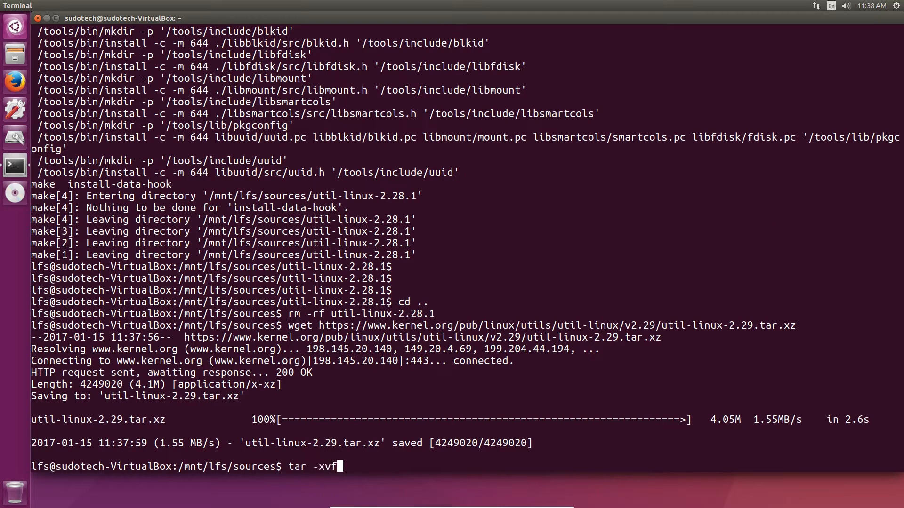
{"action": "key", "text": "Return"}
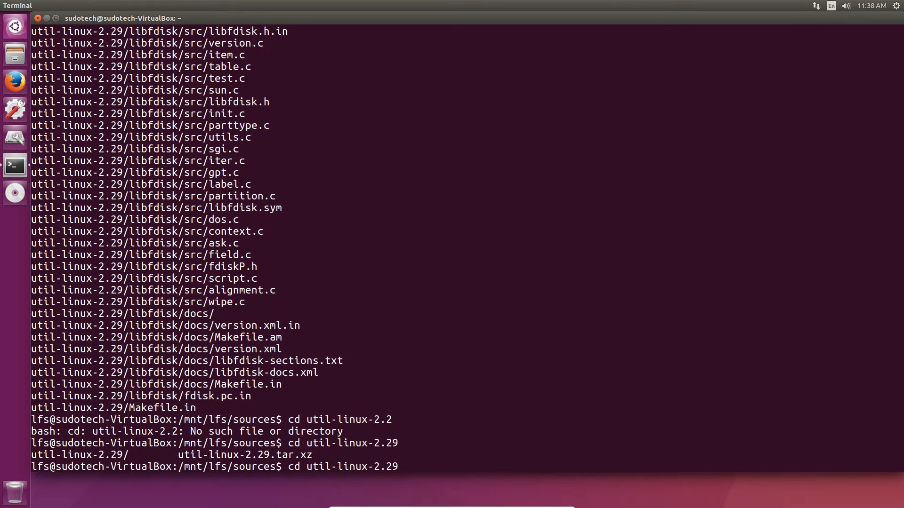
{"action": "key", "text": "Return"}
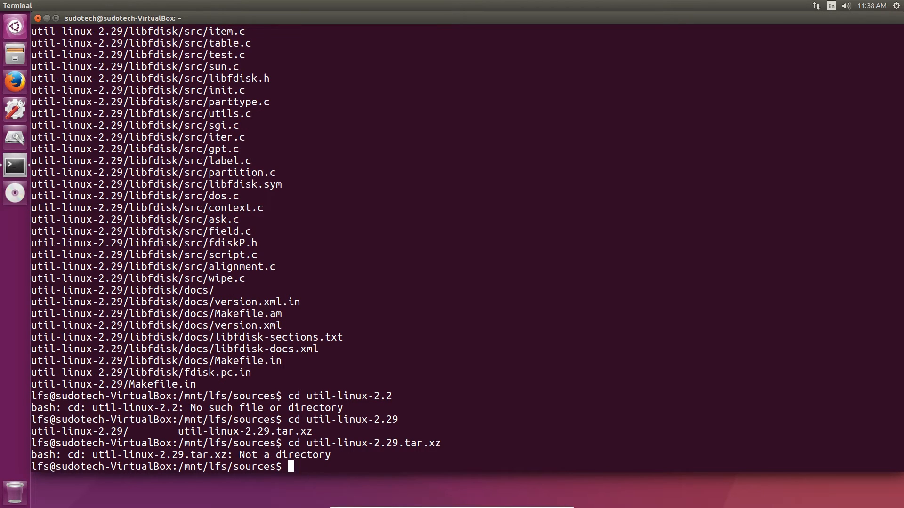
{"action": "key", "text": "Return"}
{"action": "type", "text": "make"}
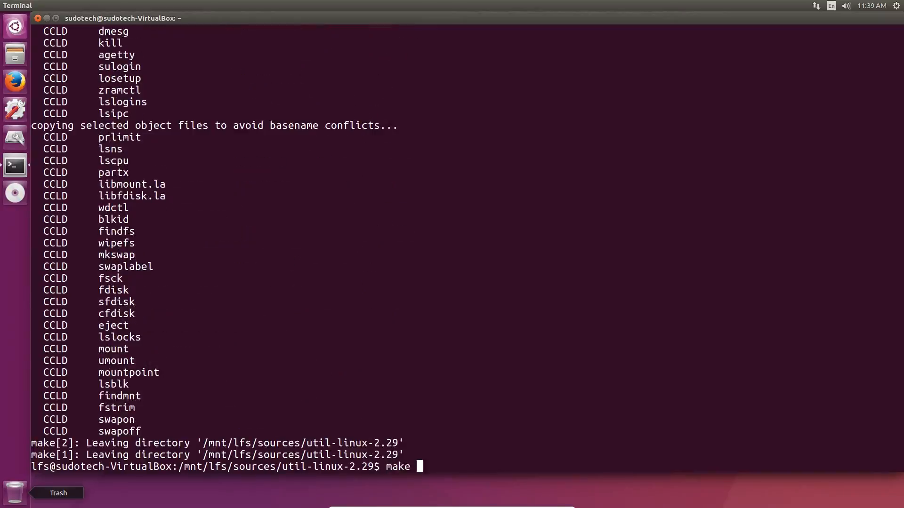
{"action": "key", "text": "Return"}
{"action": "type", "text": "tar -"}
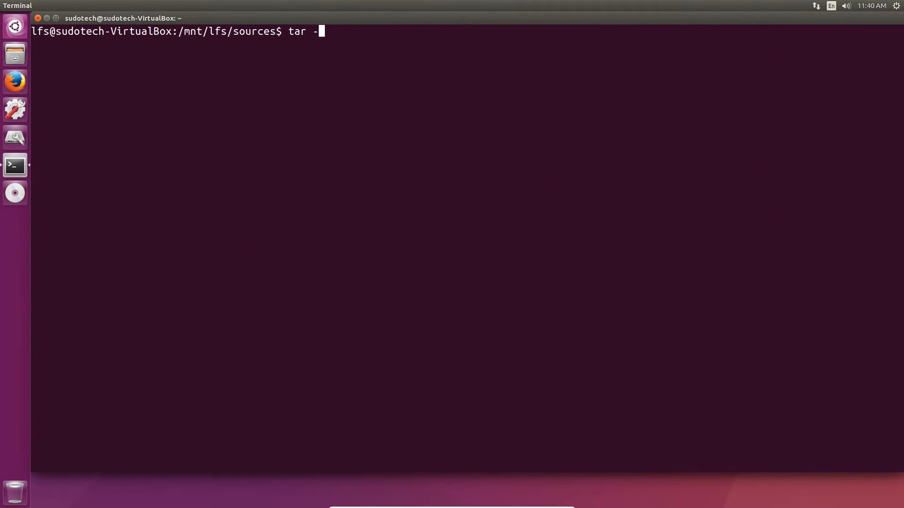
- Unpack the xz 5.2.2 archive and paste its configure command
{"action": "type", "text": "xvf"}
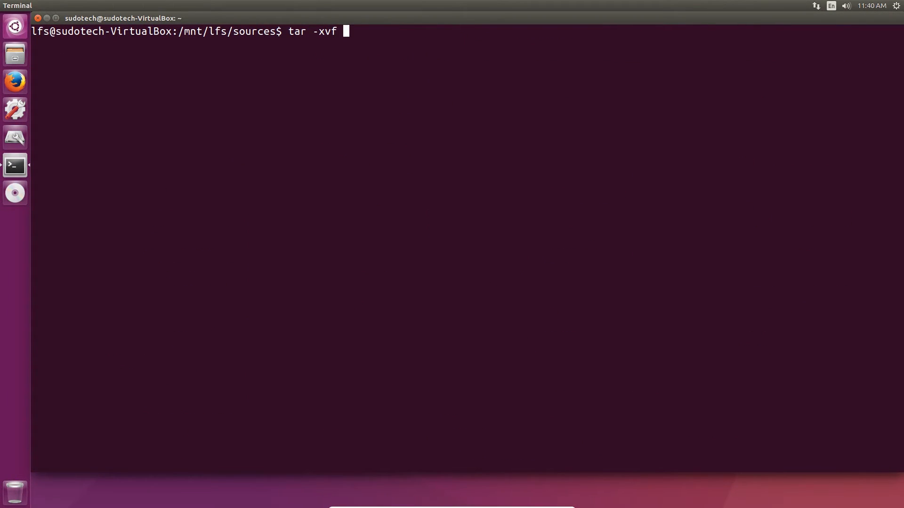
{"action": "key", "text": "Return"}
{"action": "type", "text": "cd xz-5.2.2"}
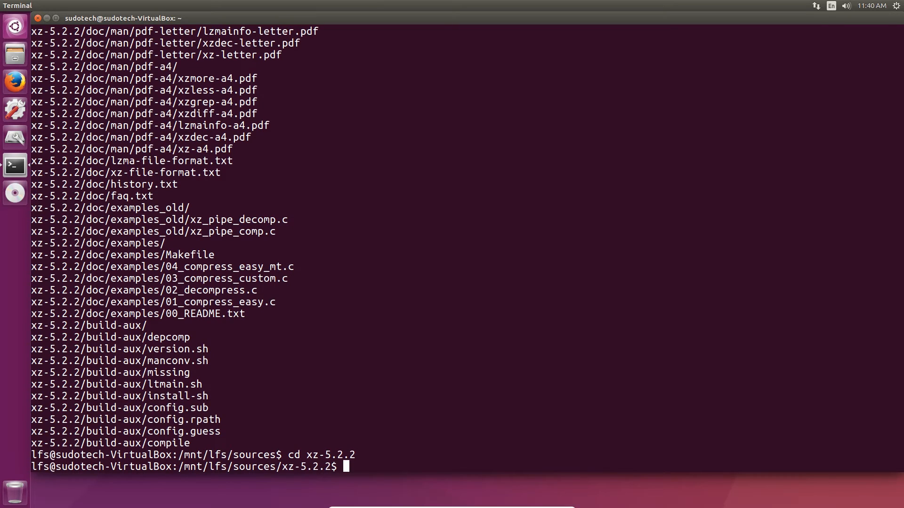
{"action": "right_click", "coordinate": [423, 441]}
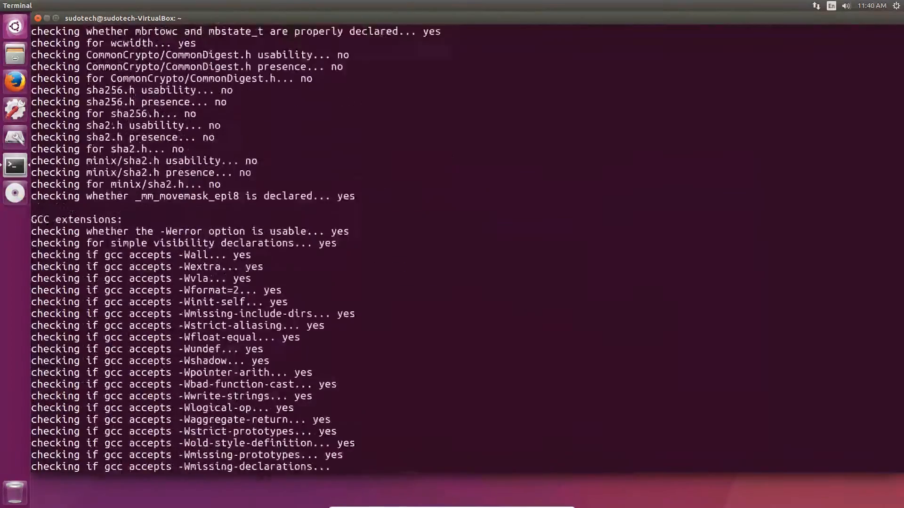
{"action": "scroll", "scroll_direction": "down", "scroll_amount": 3}
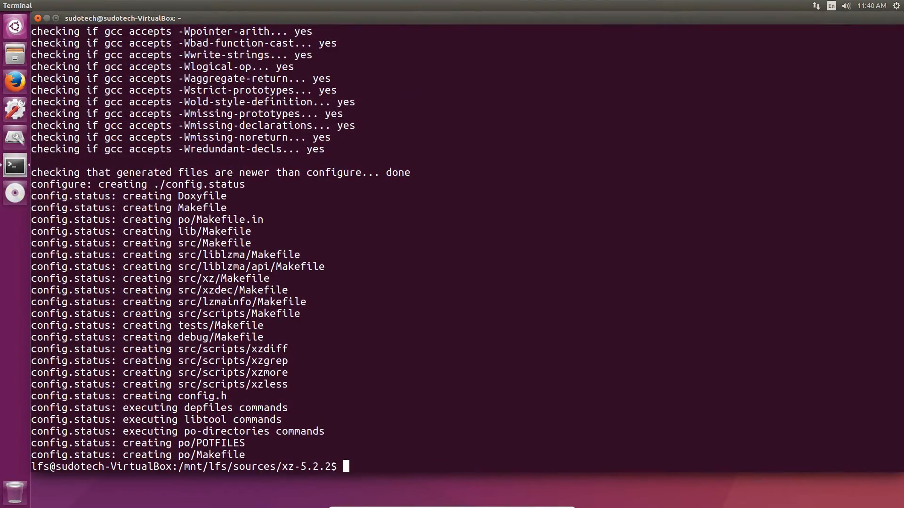
- Compile xz 5.2.2 with make and run make check
{"action": "type", "text": "make"}
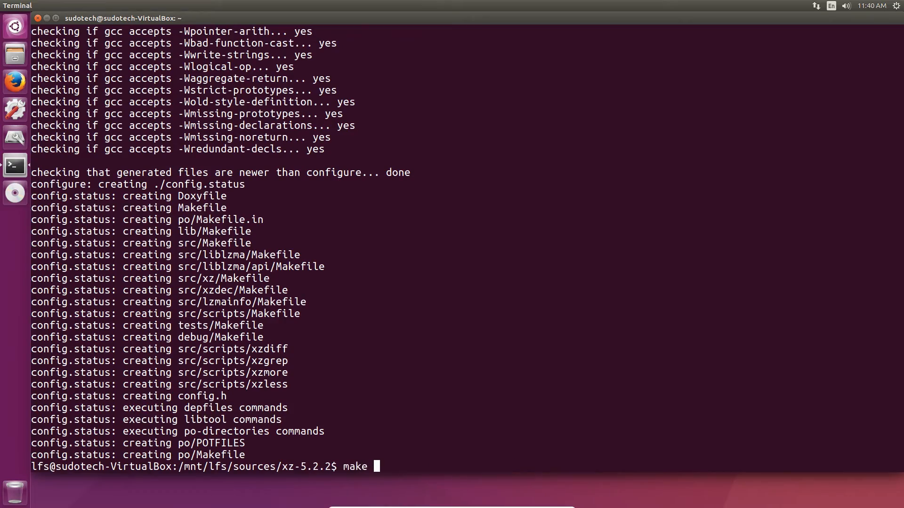
{"action": "key", "text": "Return"}
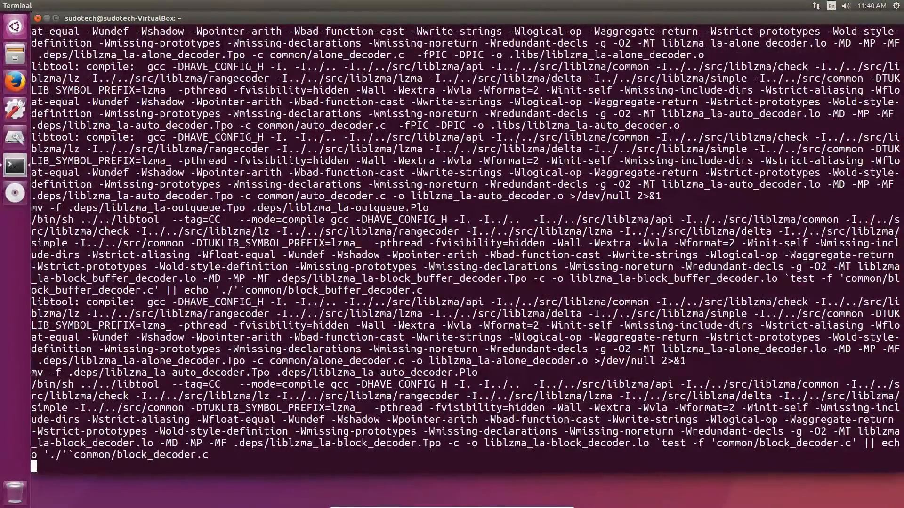
{"action": "scroll", "scroll_direction": "down", "scroll_amount": 3}
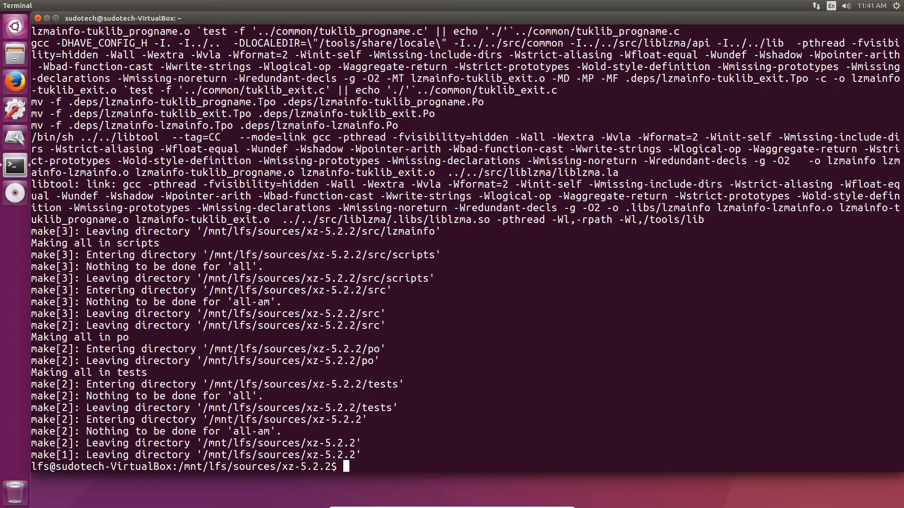
{"action": "type", "text": "make check"}
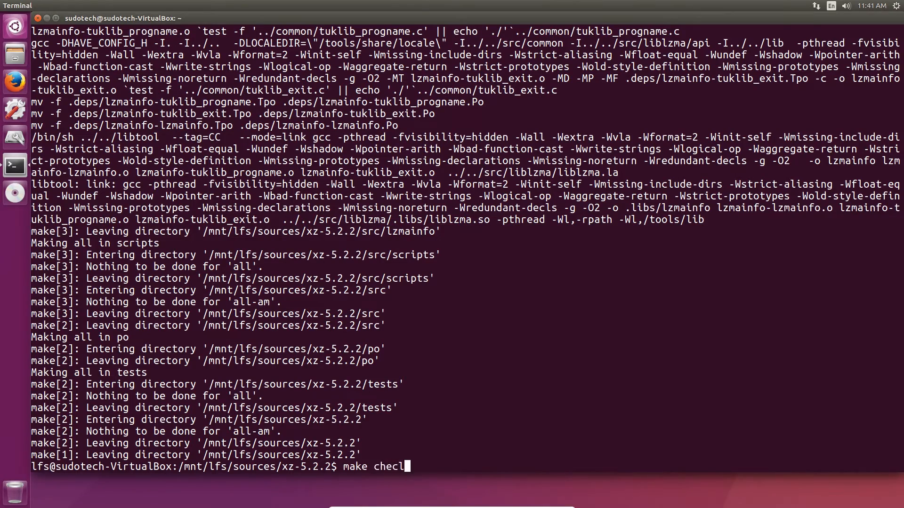
{"action": "key", "text": "Return"}
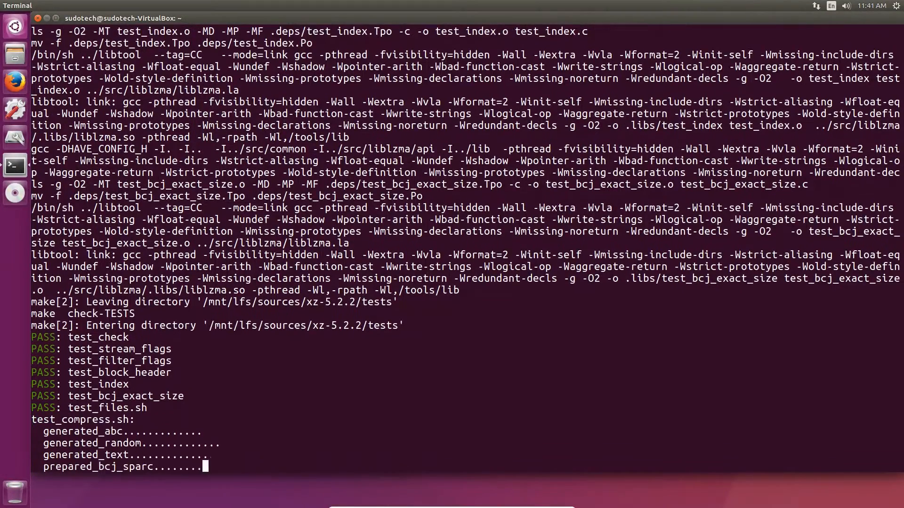
- Run make install for xz, return to sources and begin removing xz-5.2.2
{"action": "scroll", "scroll_direction": "down", "scroll_amount": 3}
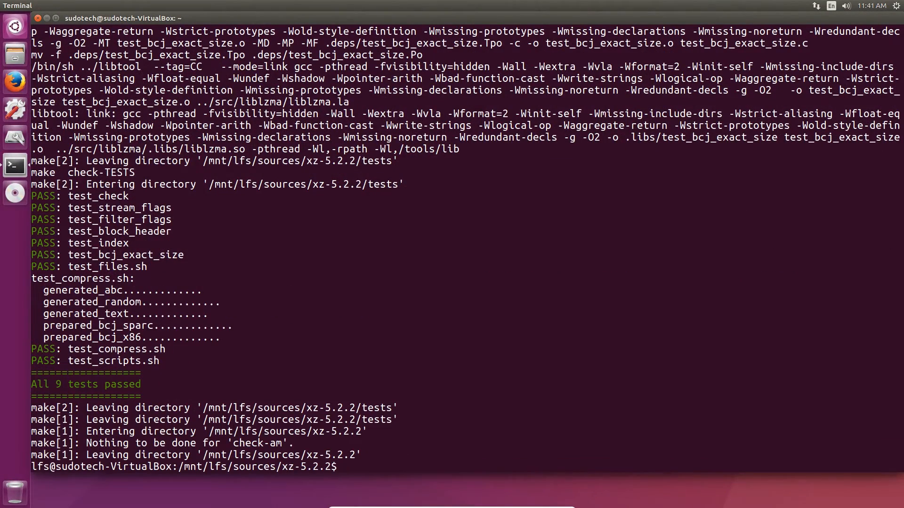
{"action": "type", "text": "make install"}
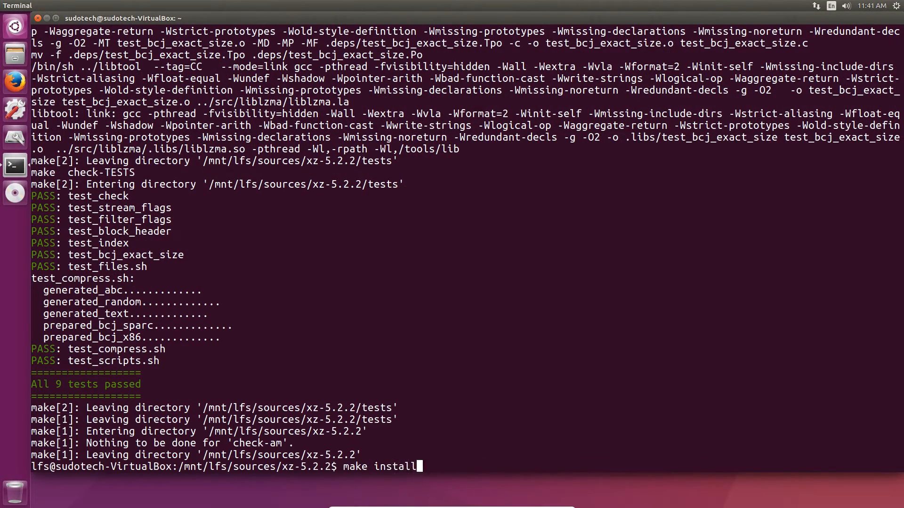
{"action": "key", "text": "Return"}
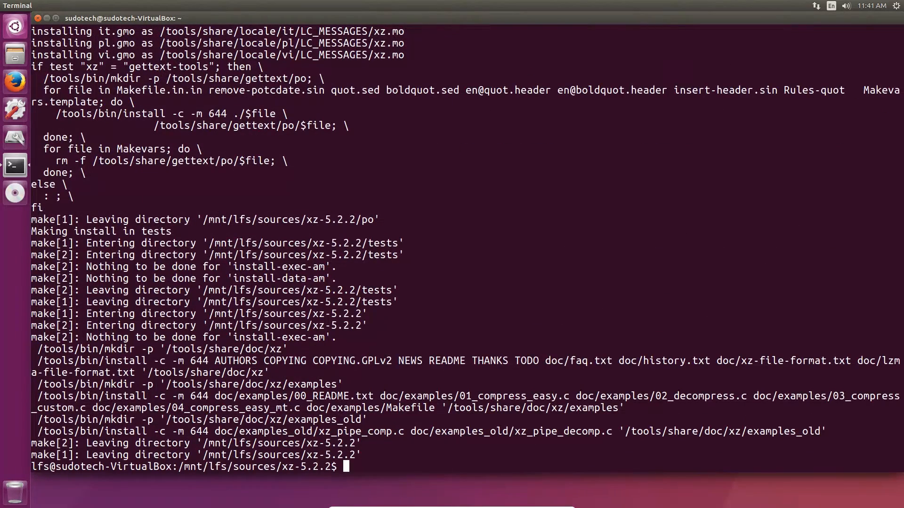
{"action": "type", "text": "cd .."}
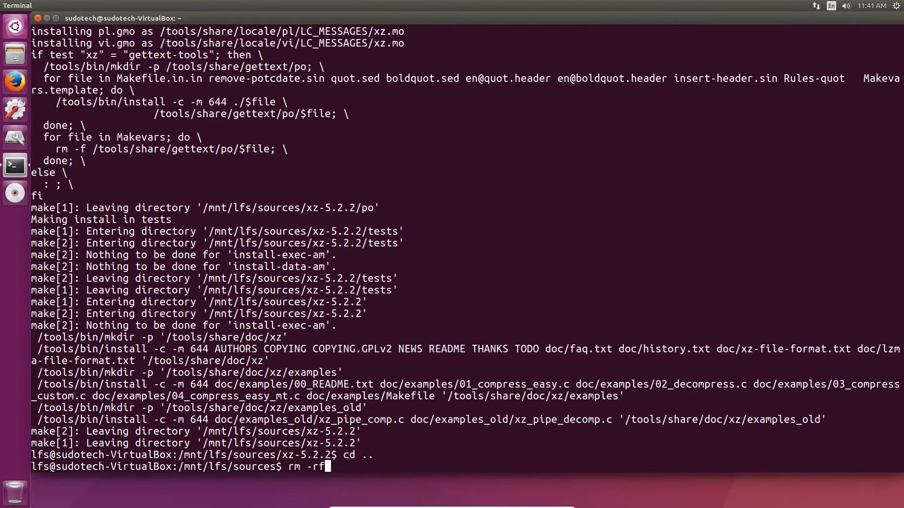
{"action": "type", "text": "xz-5.2.2"}
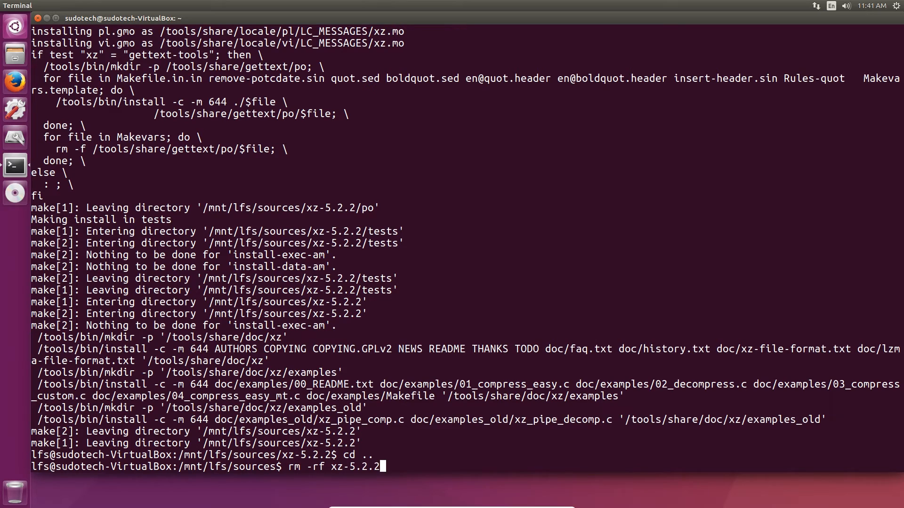